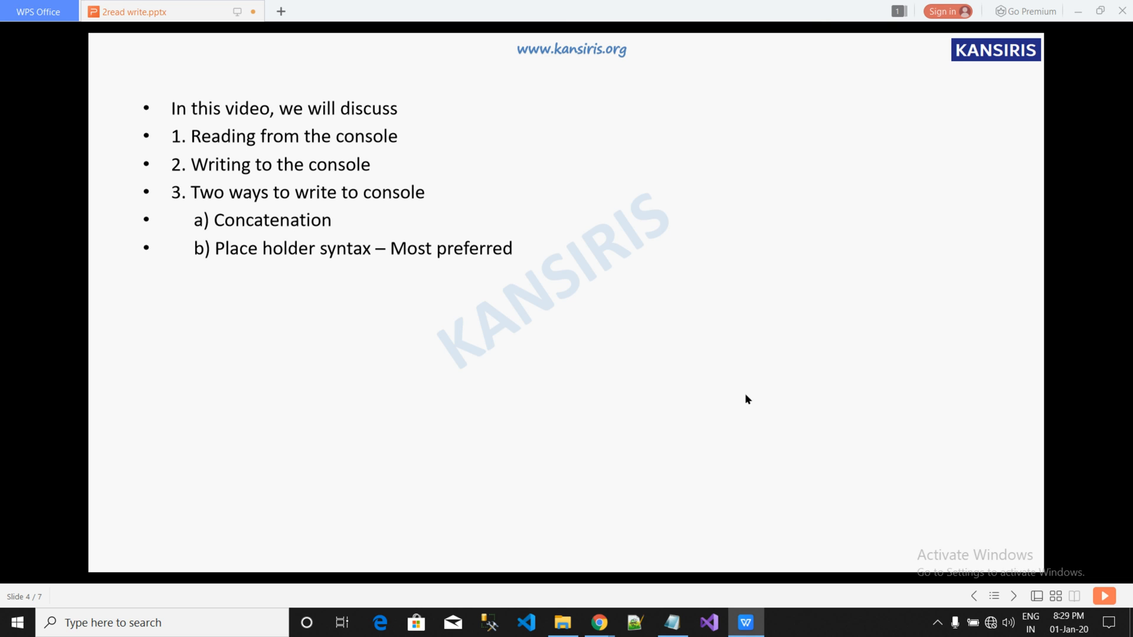
# - Advance the WPS slideshow to slide 5, 'Rules for defining variables'
pyautogui.click(1013, 596)
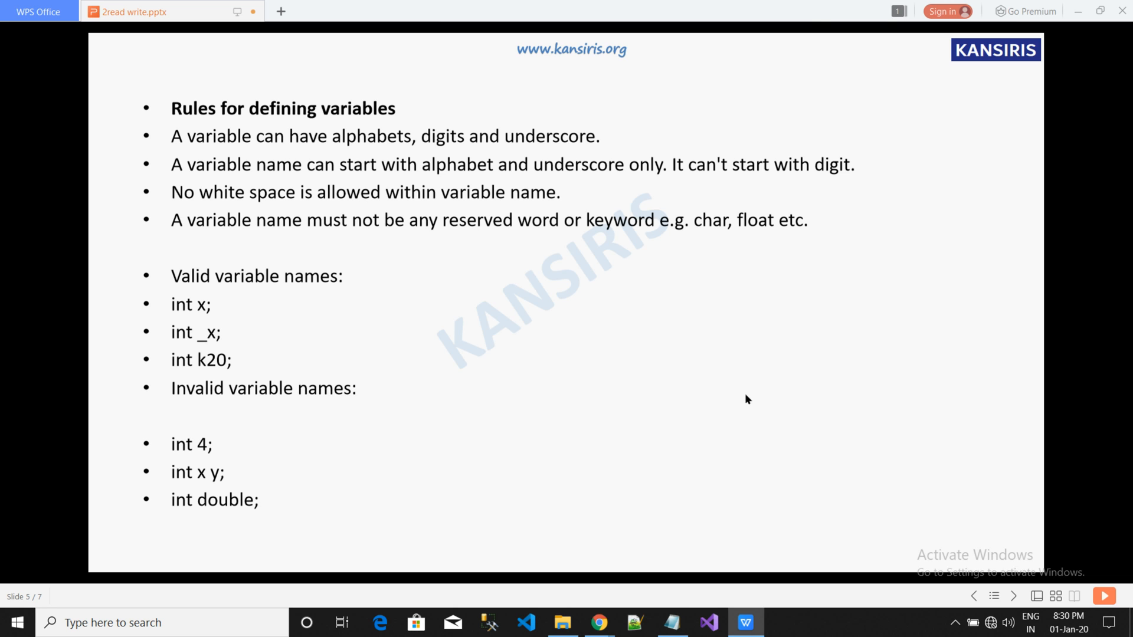
# - Advance to the blank slide and start creating a new project in Visual Studio 2019
pyautogui.click(1013, 596)
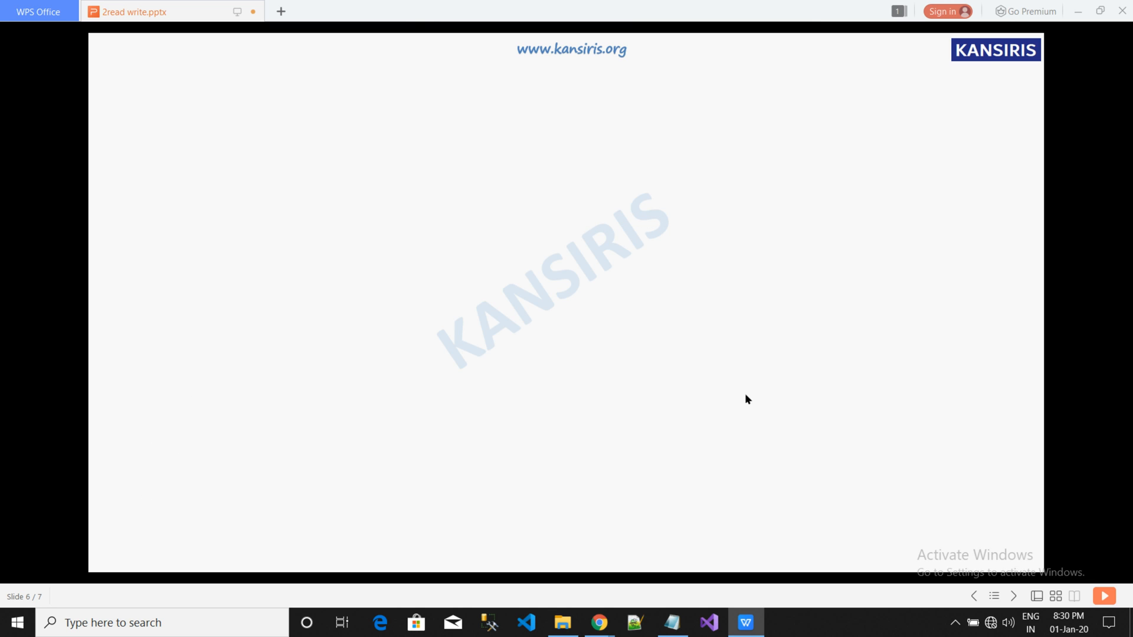
pyautogui.moveTo(708, 622)
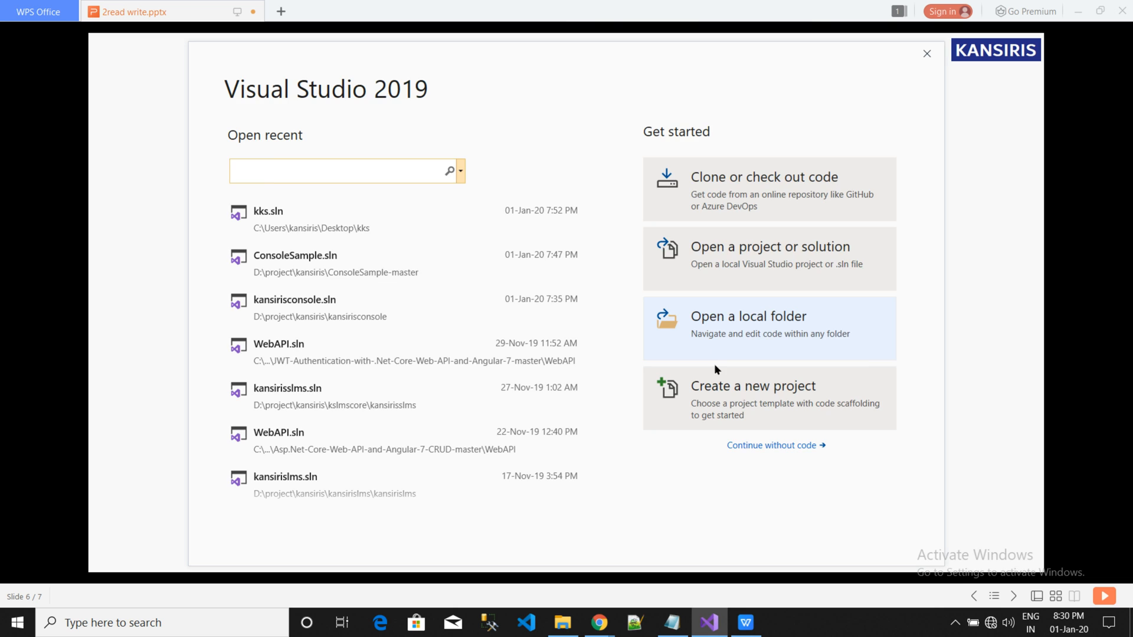
pyautogui.moveTo(719, 398)
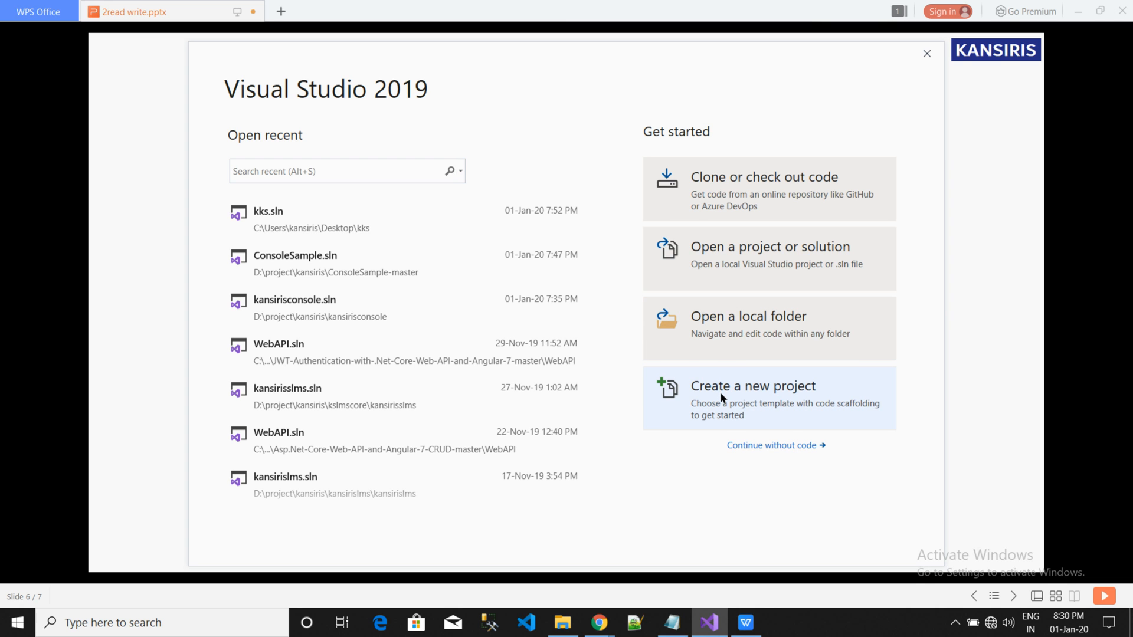
pyautogui.click(752, 386)
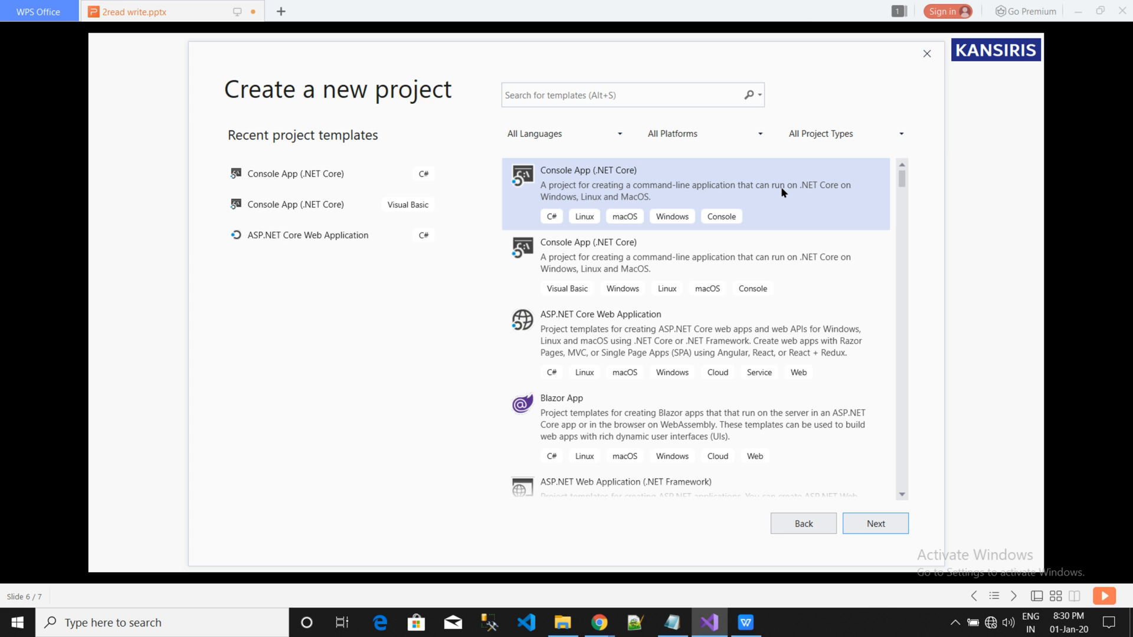
pyautogui.moveTo(790, 197)
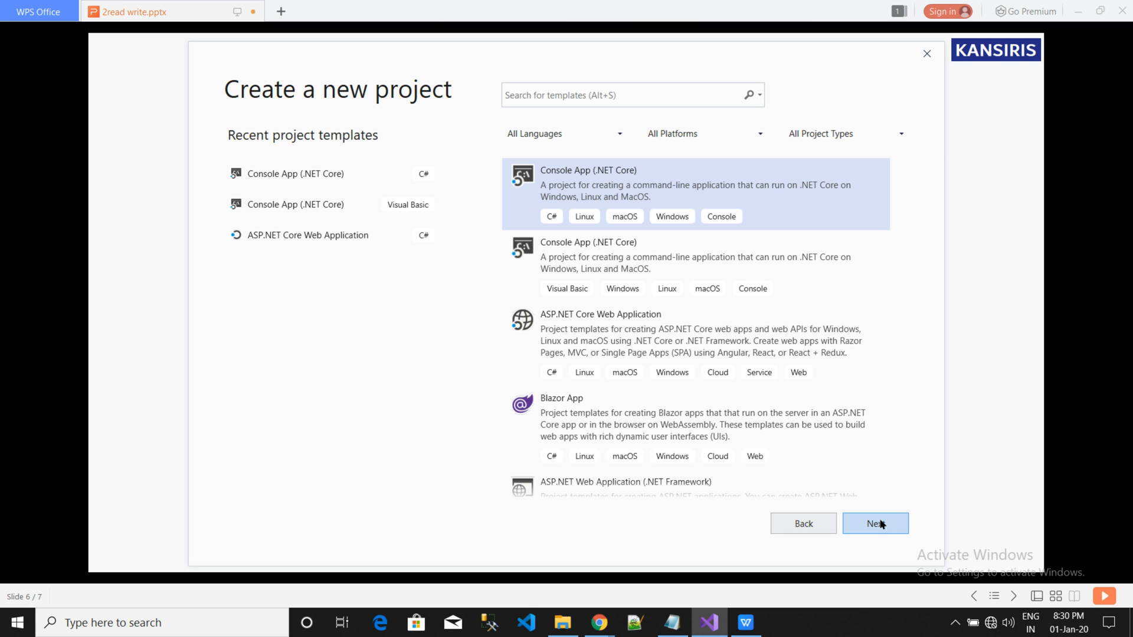
# - Continue with the C# console template and name the project 'kansirisconsole'
pyautogui.click(874, 523)
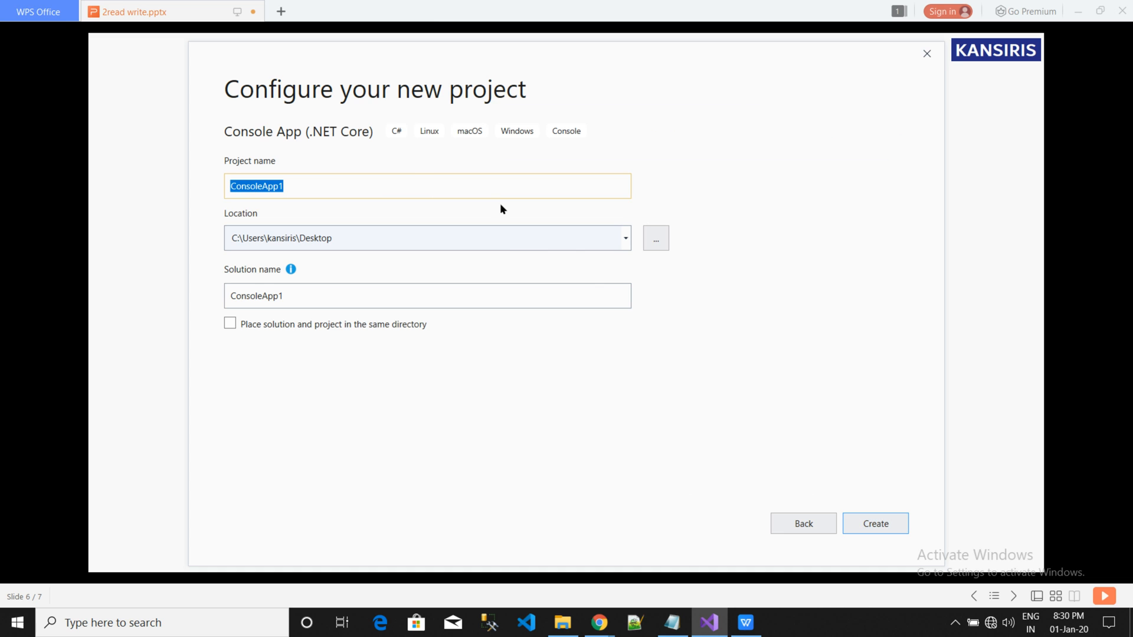
pyautogui.write('ka')
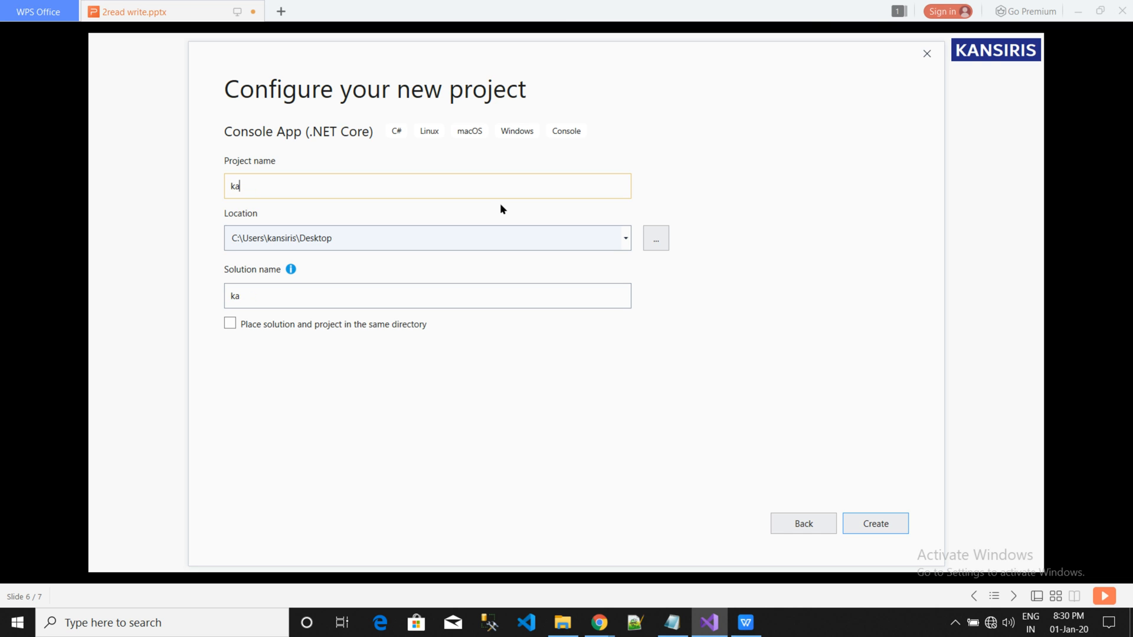
pyautogui.write('ns')
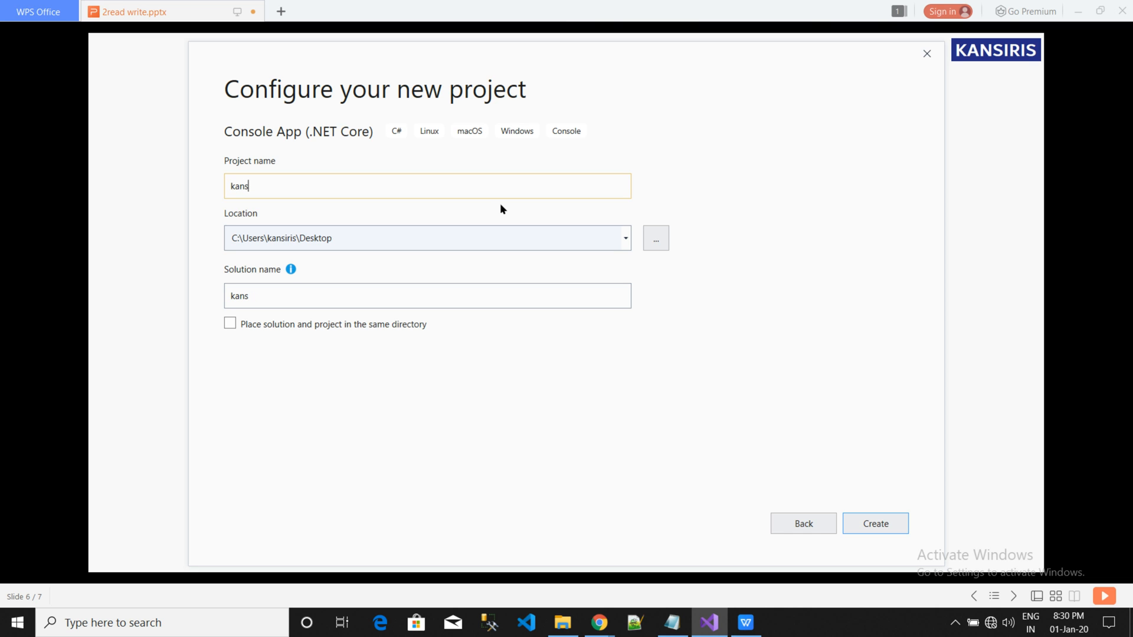
pyautogui.write('iris')
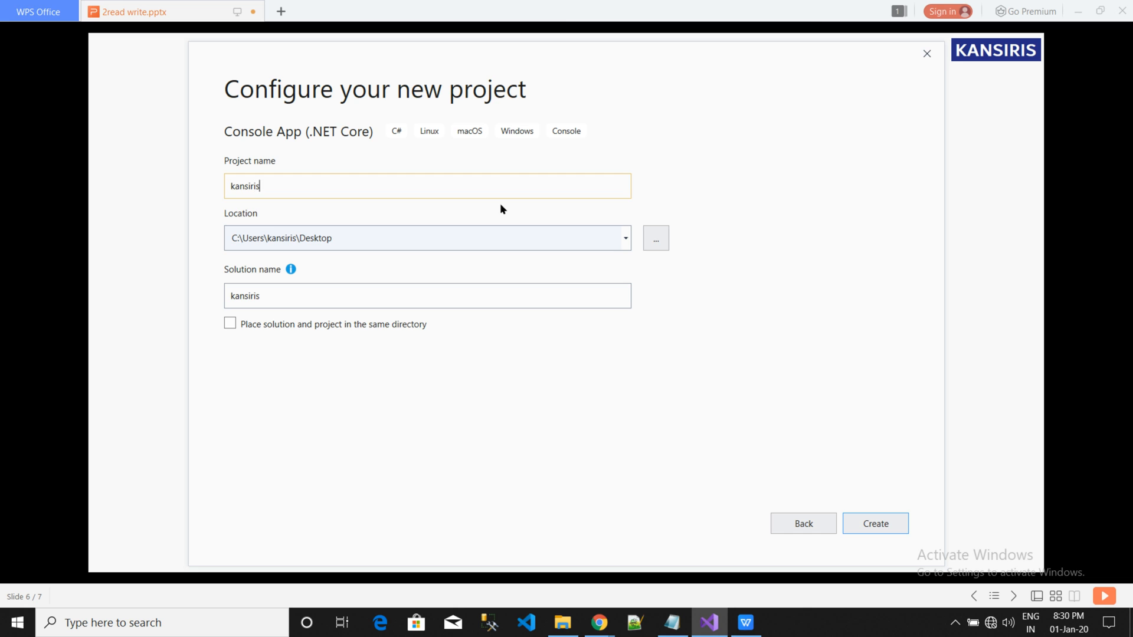
pyautogui.write('consol')
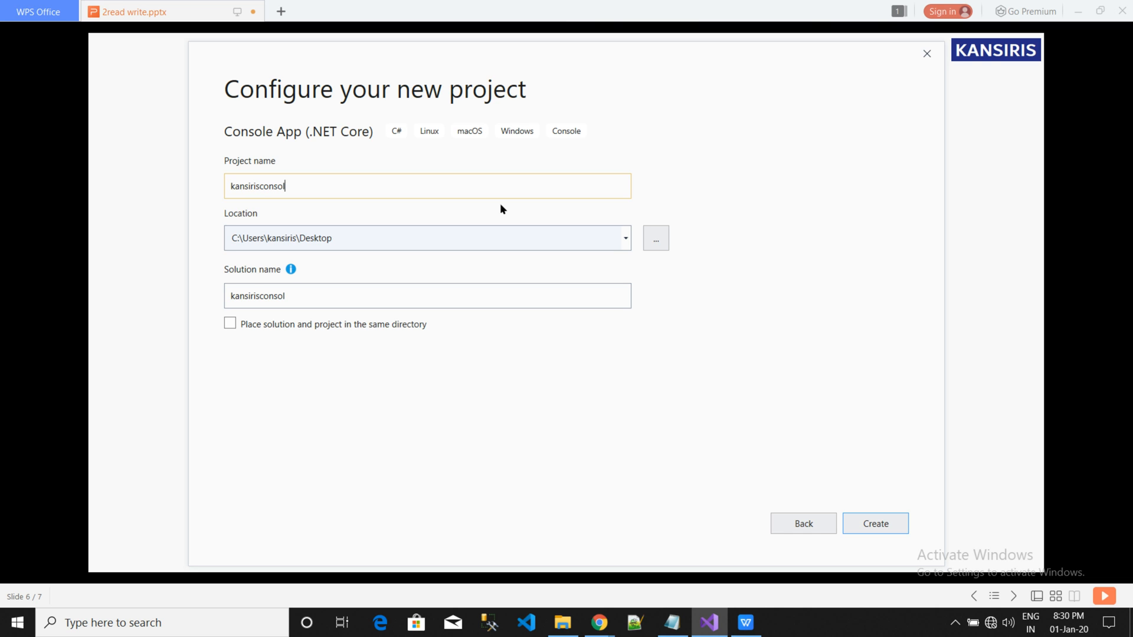
pyautogui.write('e')
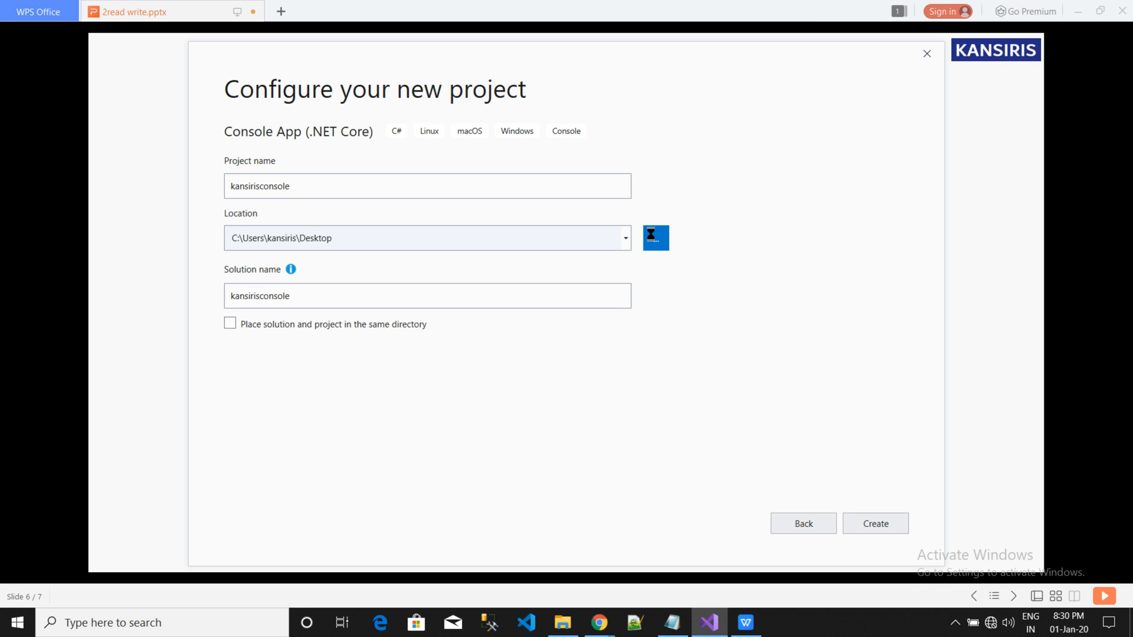
# - Set the project location to D:\project\kansiris and create the kansirisconsole project
pyautogui.click(655, 237)
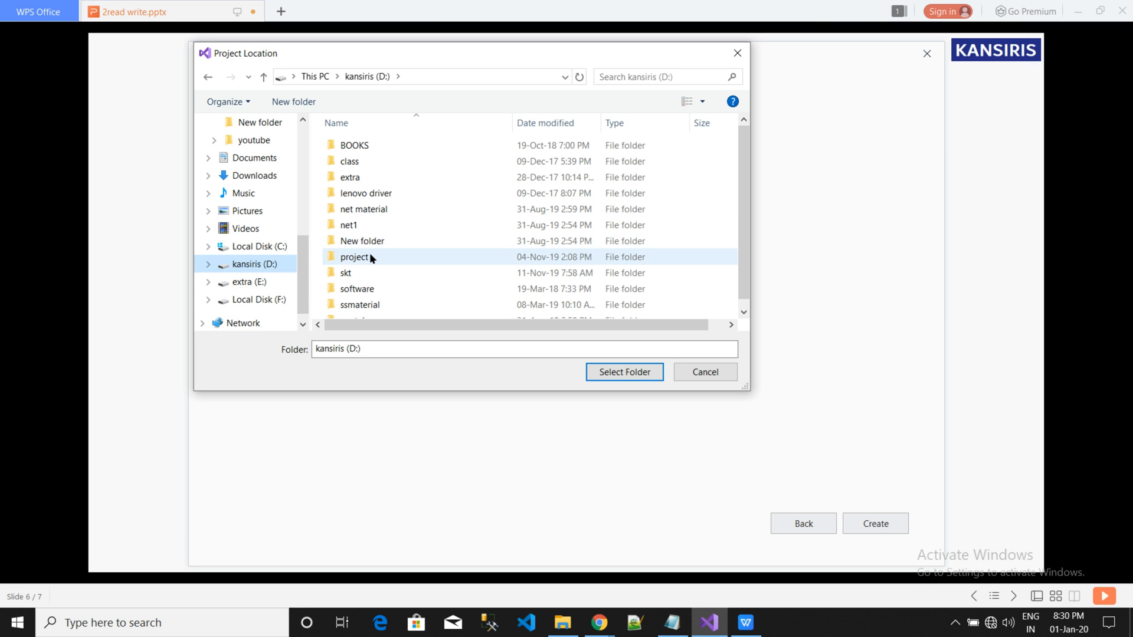
pyautogui.doubleClick(355, 256)
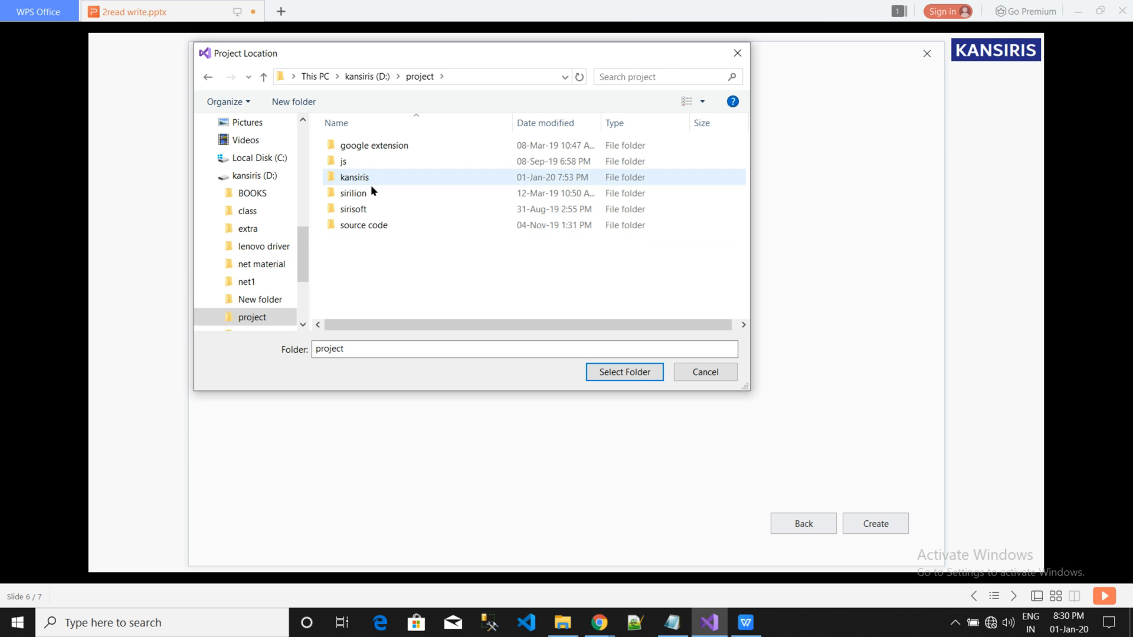
pyautogui.doubleClick(354, 177)
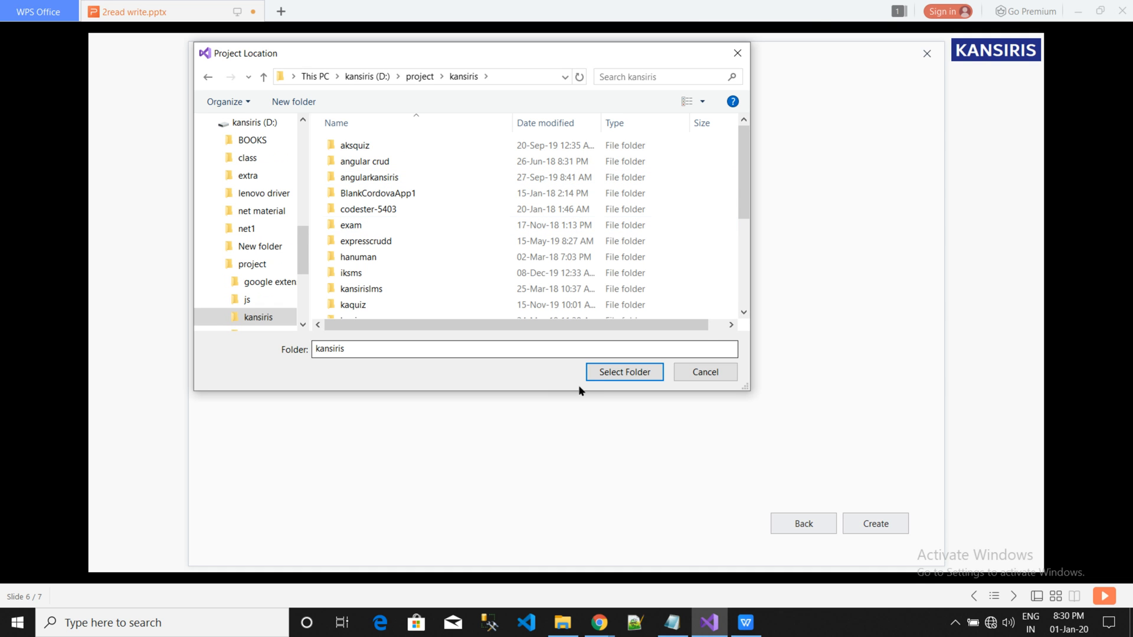
pyautogui.click(623, 372)
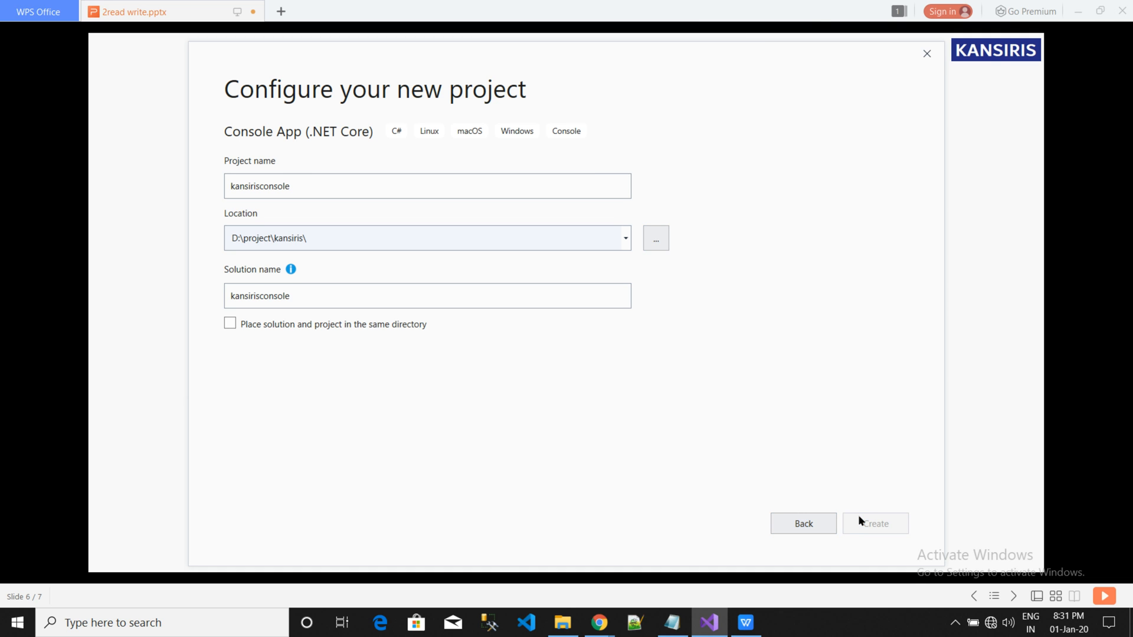
pyautogui.moveTo(828, 360)
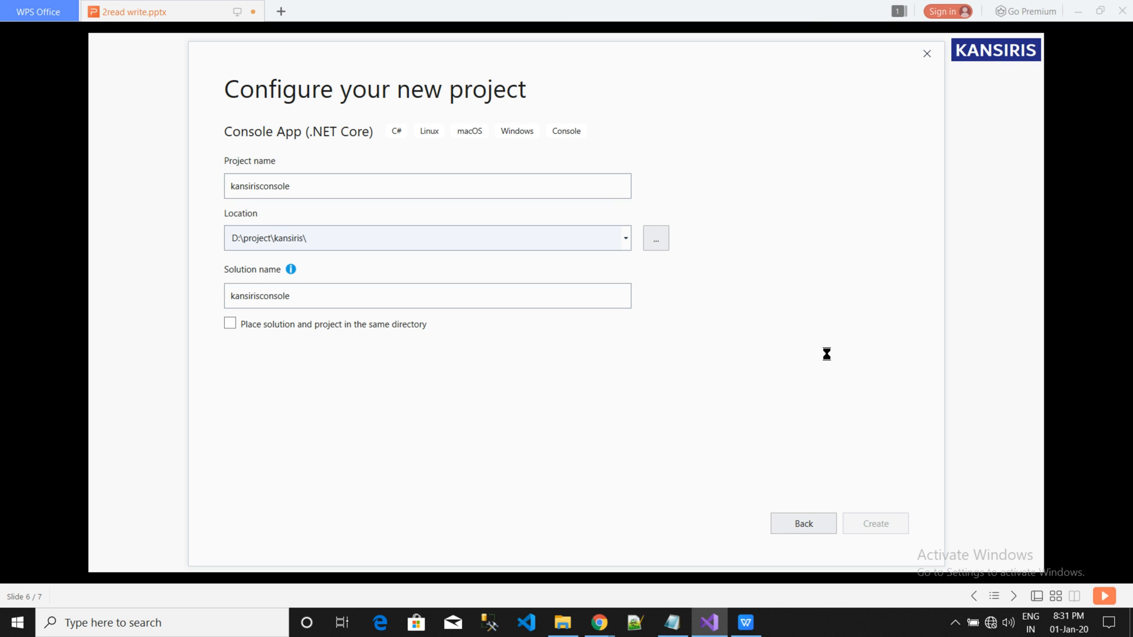
pyautogui.click(873, 523)
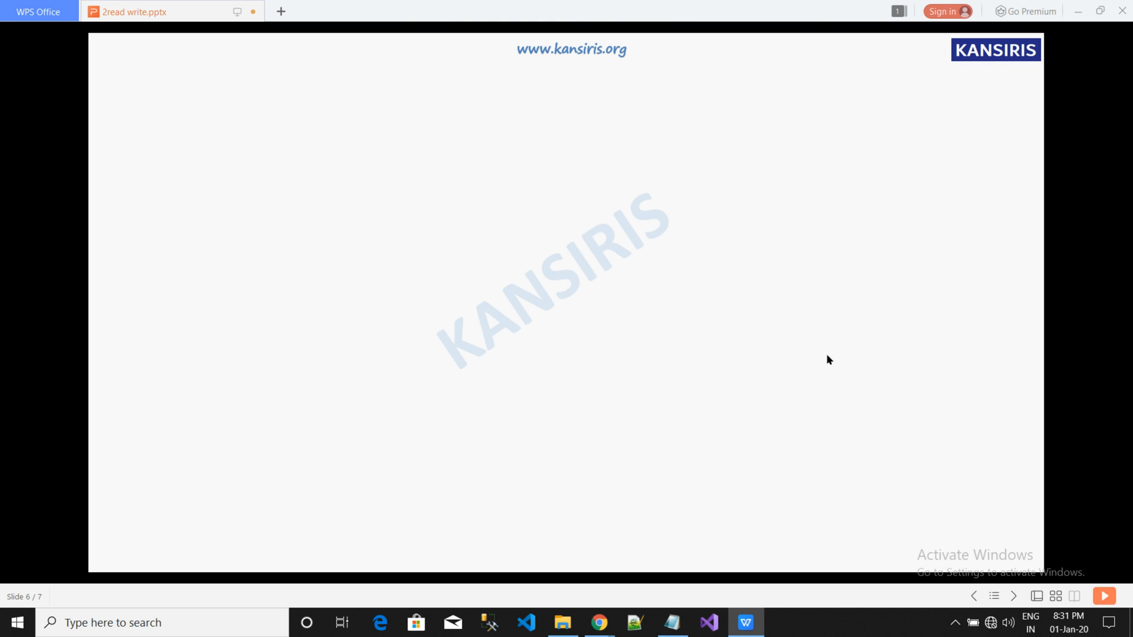
pyautogui.click(707, 621)
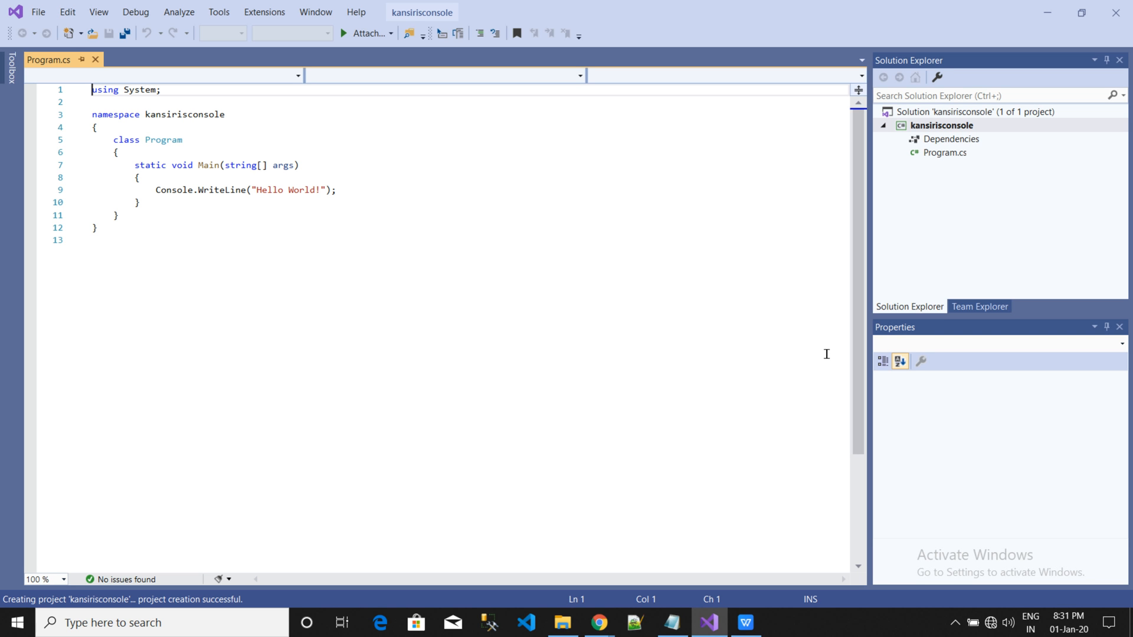
pyautogui.moveTo(842, 297)
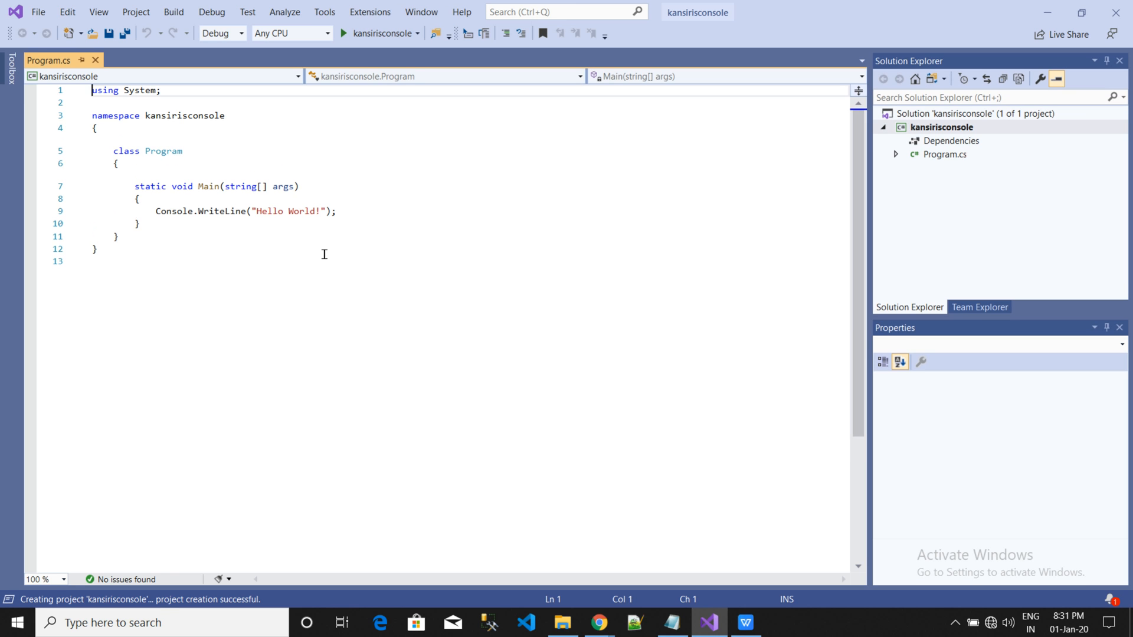
pyautogui.click(308, 114)
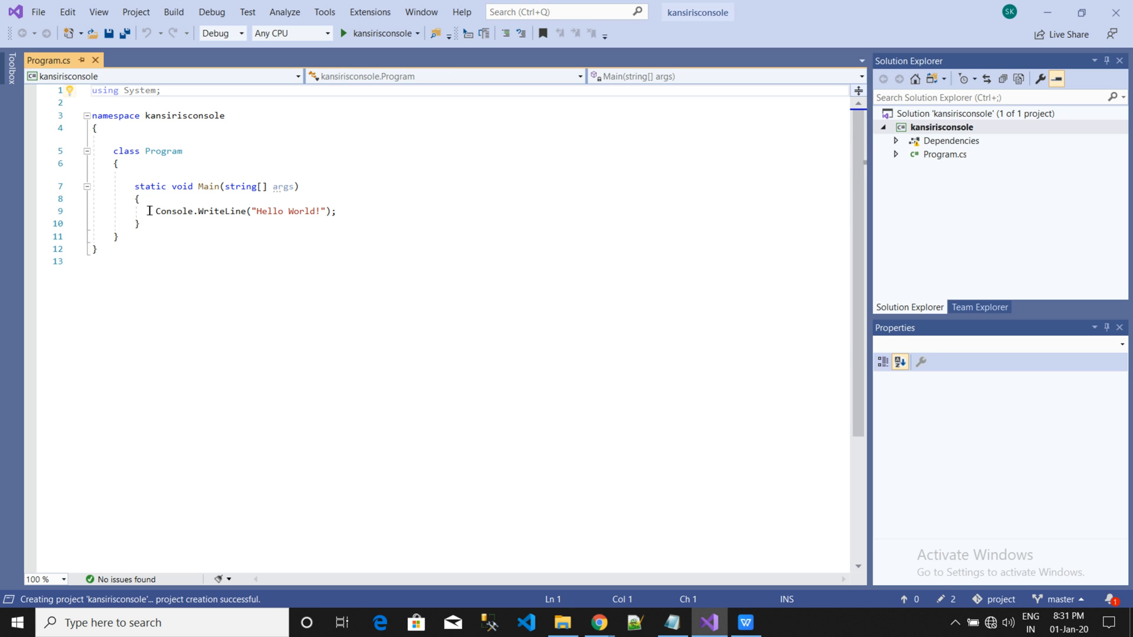
pyautogui.tripleClick(217, 212)
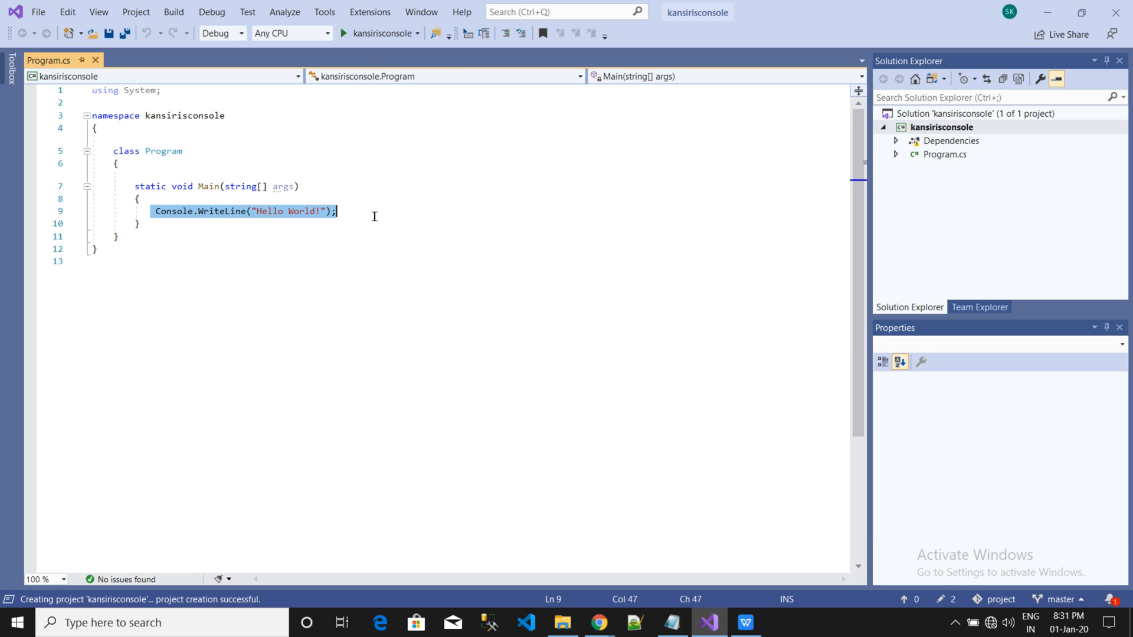
pyautogui.moveTo(378, 33)
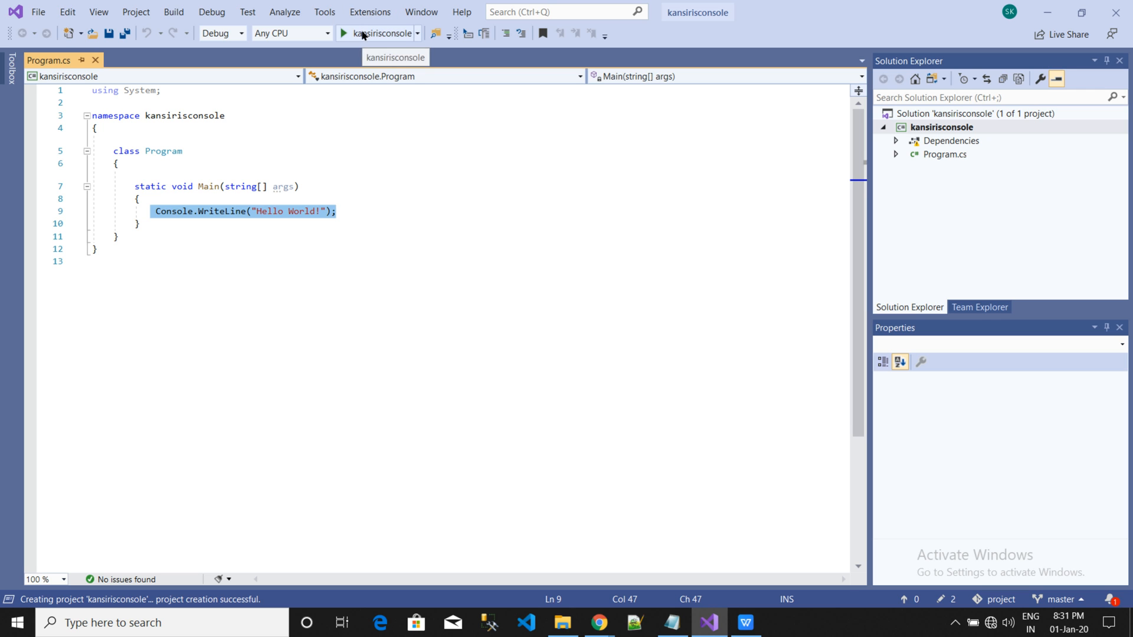
# - Build and run kansirisconsole, view 'Hello World!' in the debug console, then close it
pyautogui.click(345, 33)
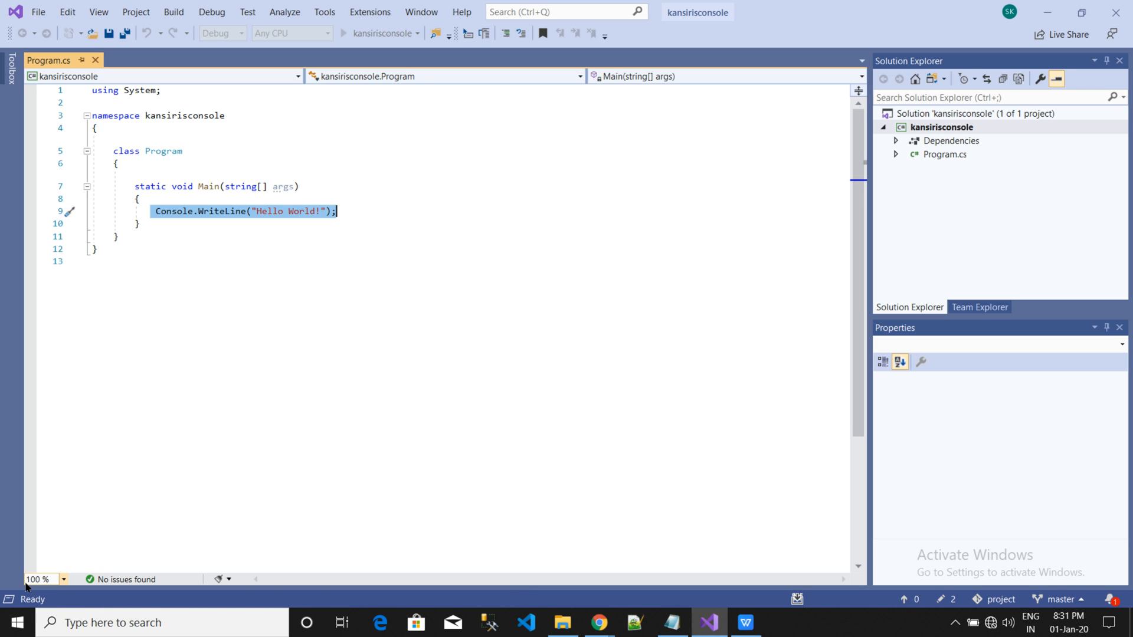
pyautogui.moveTo(43, 603)
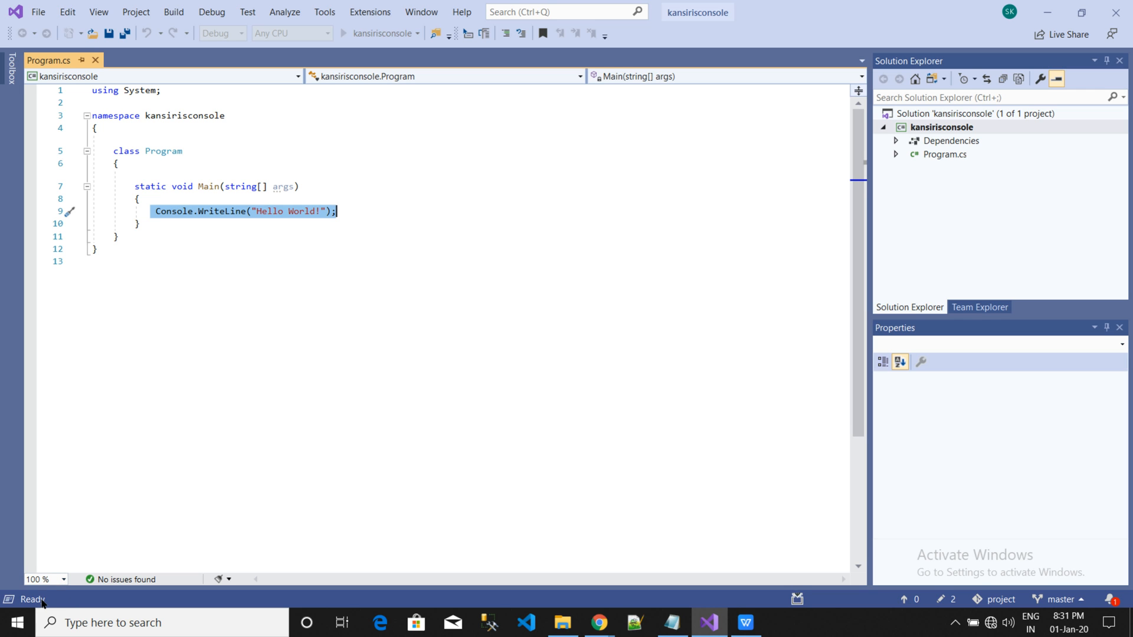
pyautogui.moveTo(475, 330)
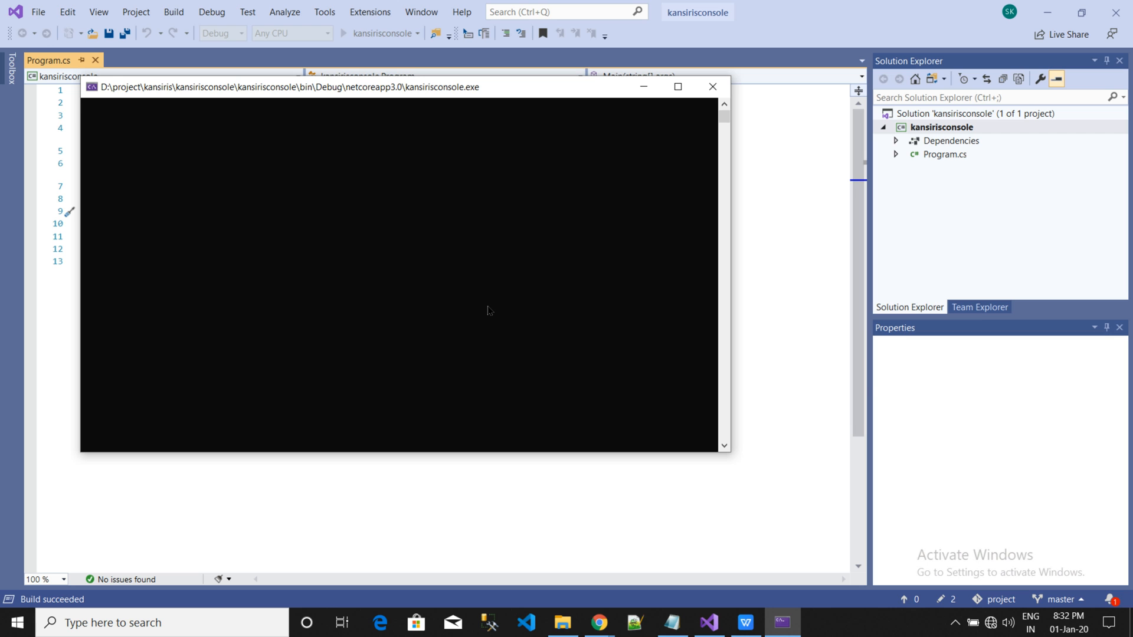
pyautogui.click(344, 33)
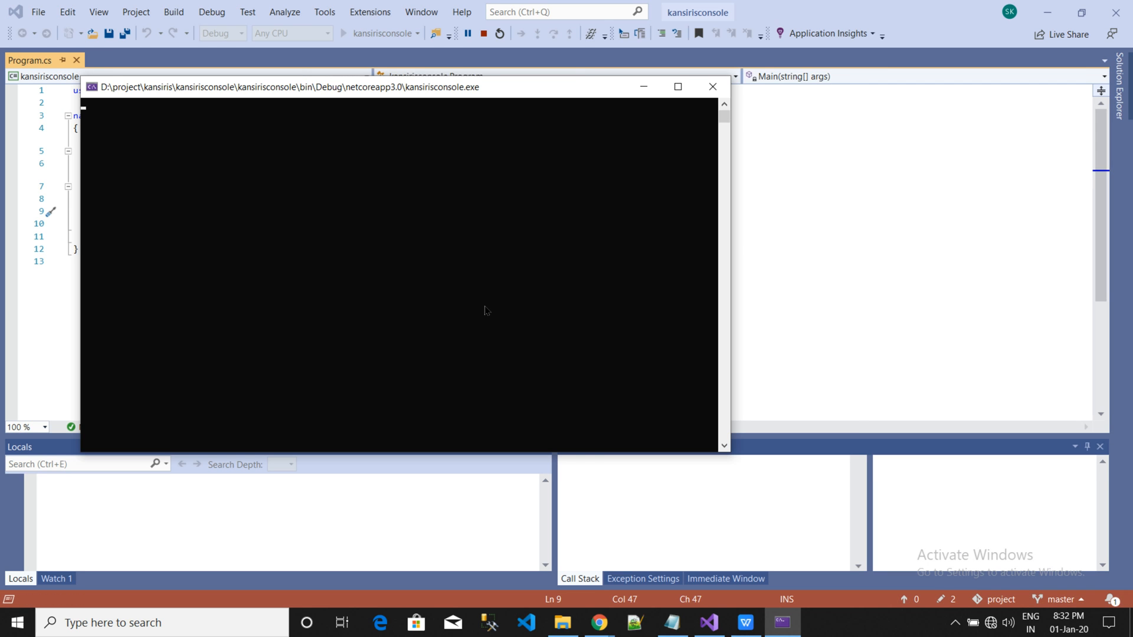
pyautogui.click(345, 33)
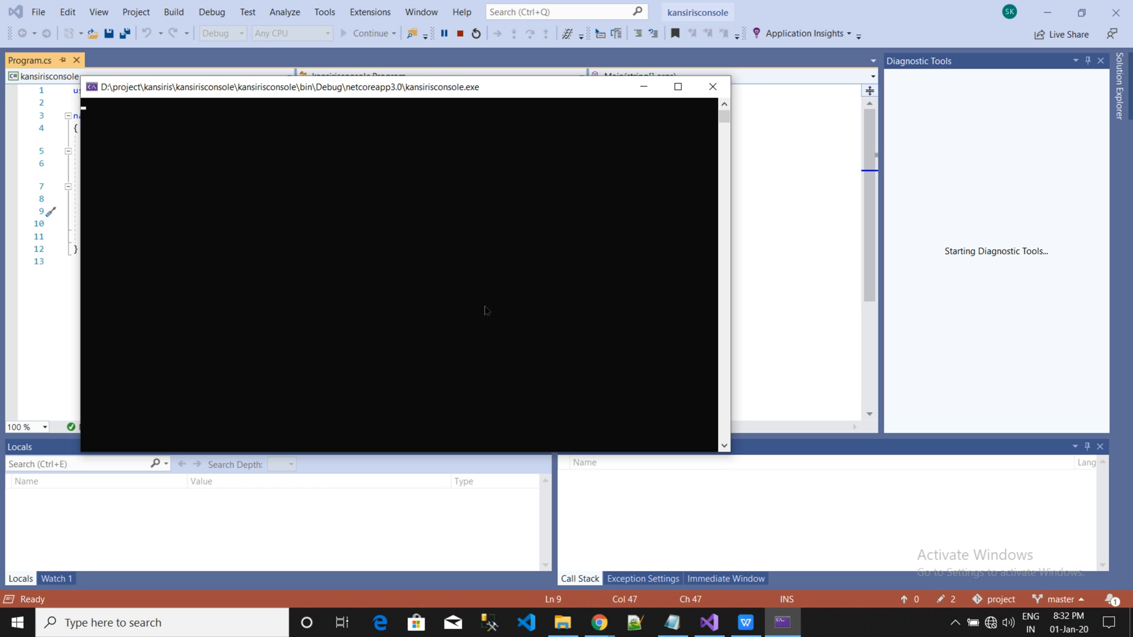
pyautogui.moveTo(521, 78)
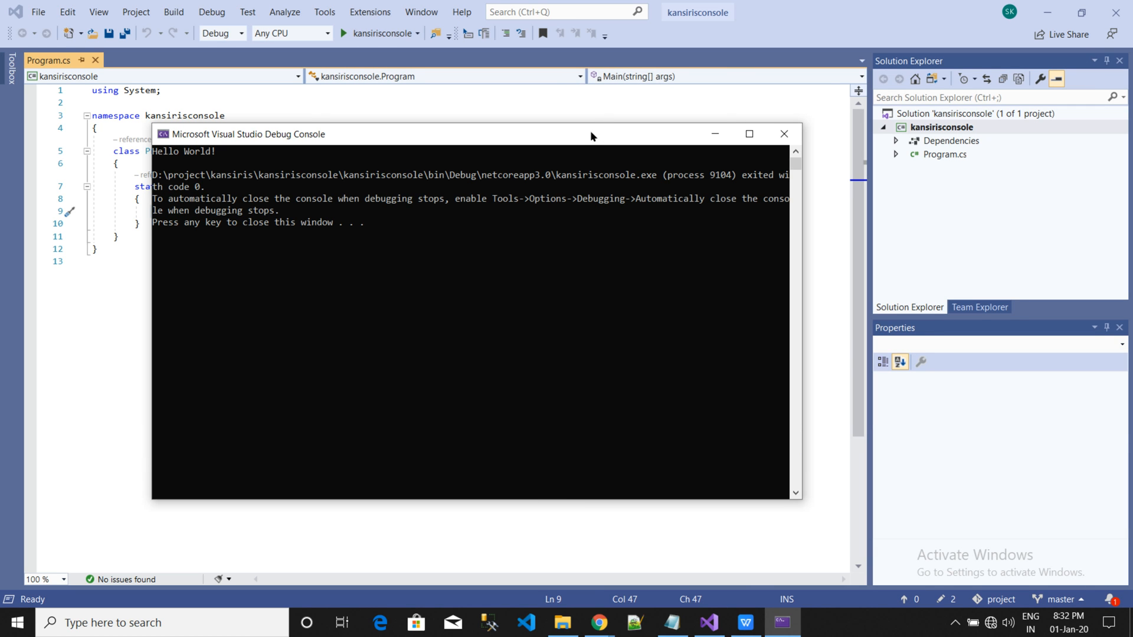
pyautogui.moveTo(206, 164)
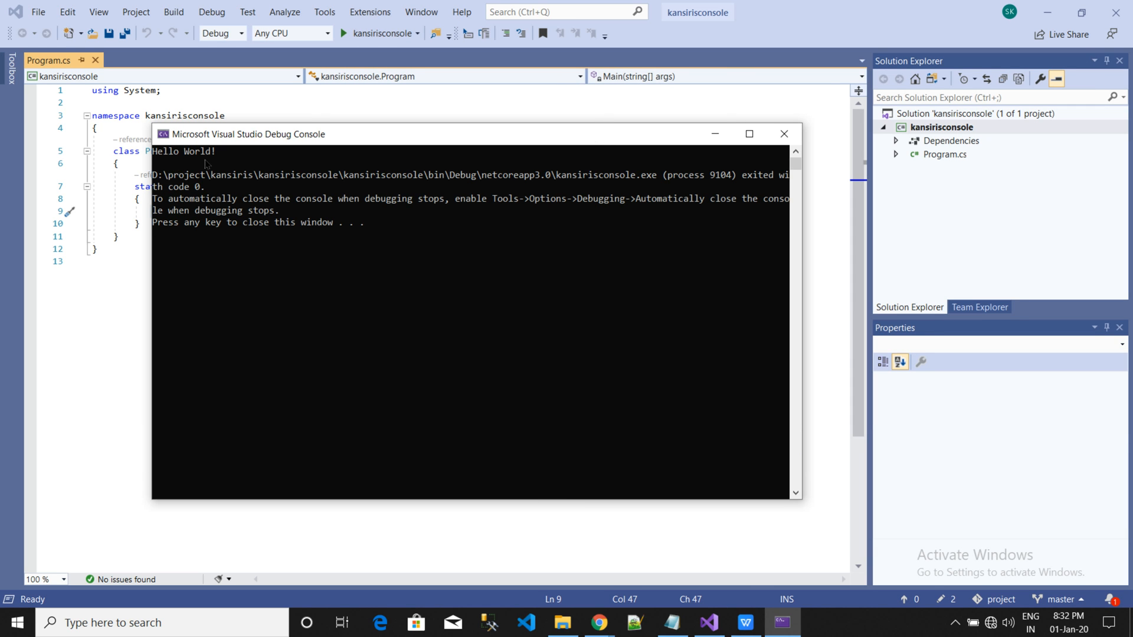
pyautogui.moveTo(694, 144)
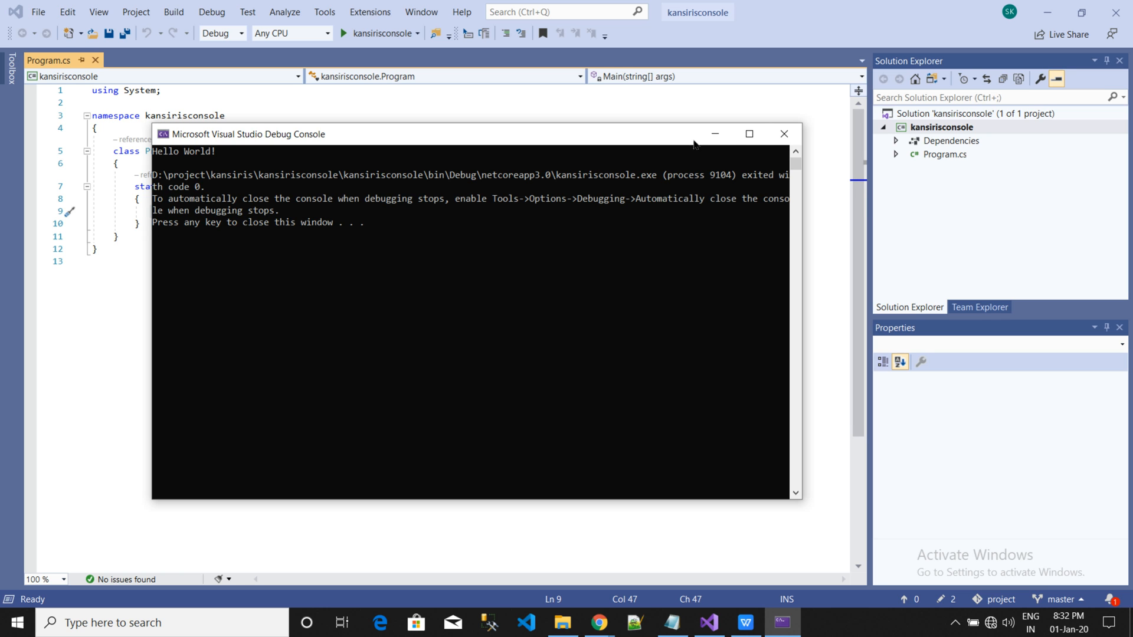
pyautogui.click(783, 134)
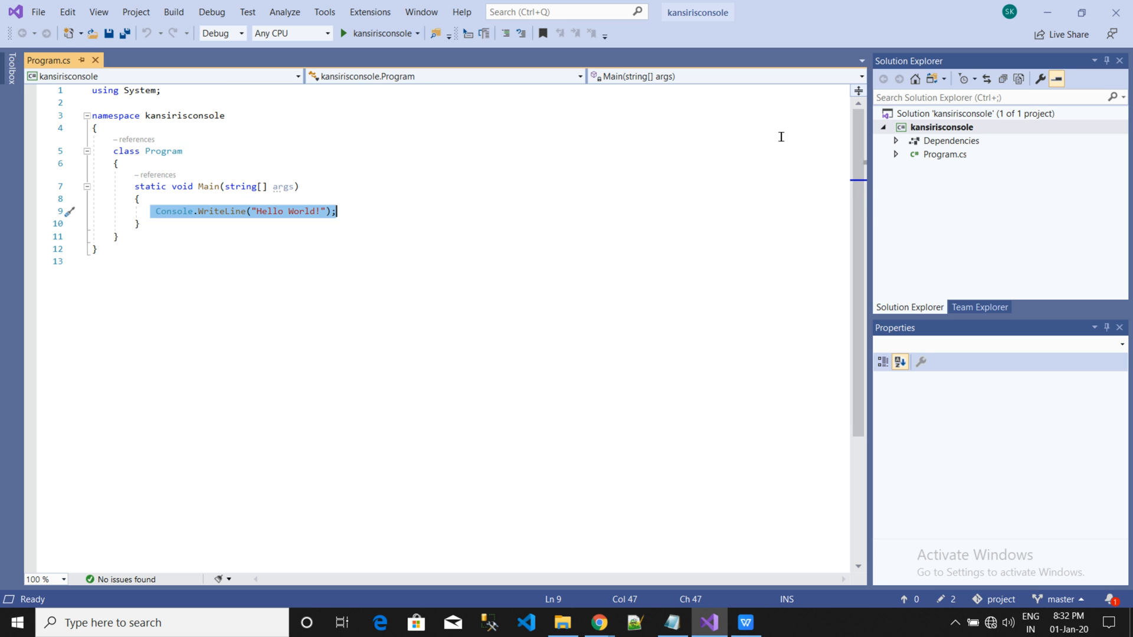
pyautogui.moveTo(574, 578)
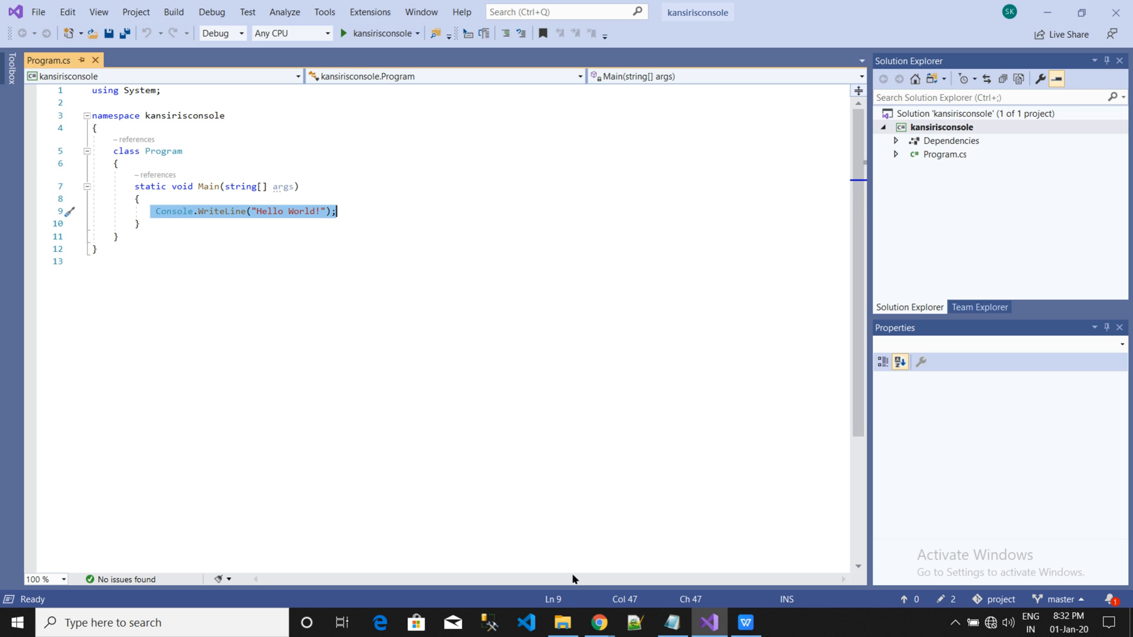
pyautogui.moveTo(598, 621)
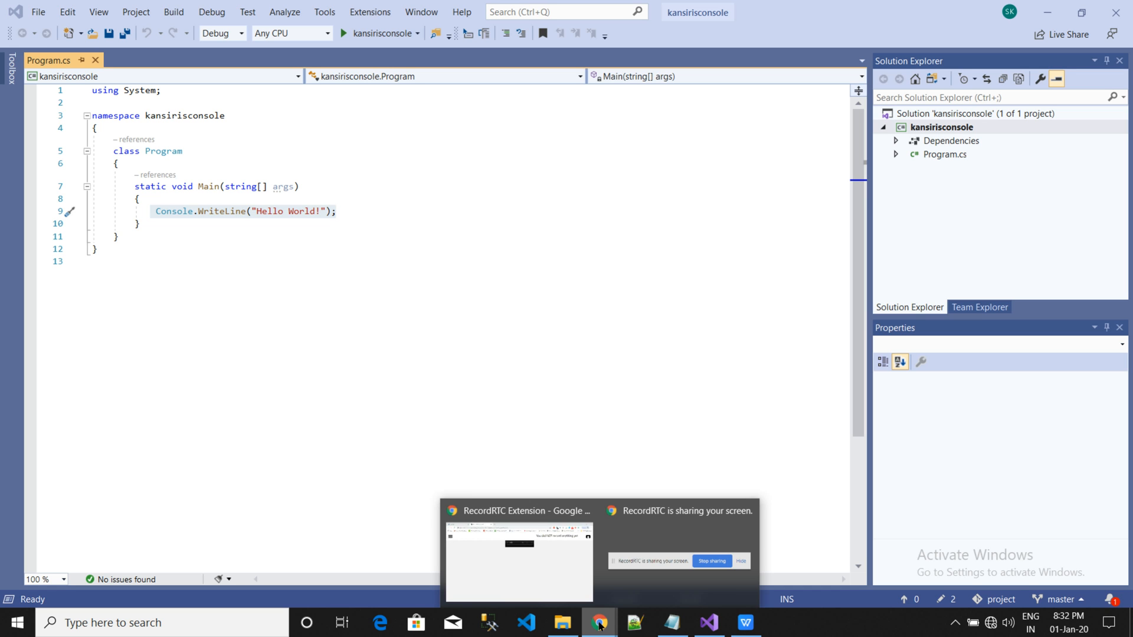
# - Copy the whole name-prompt greeting program from Notepad to the clipboard
pyautogui.click(671, 622)
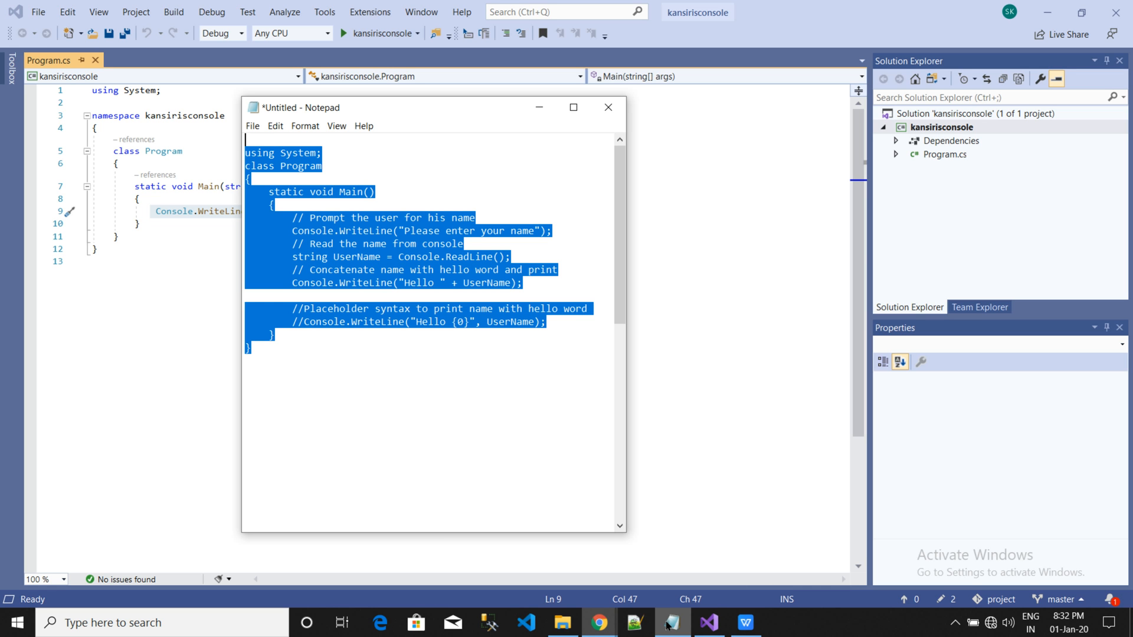
pyautogui.click(347, 361)
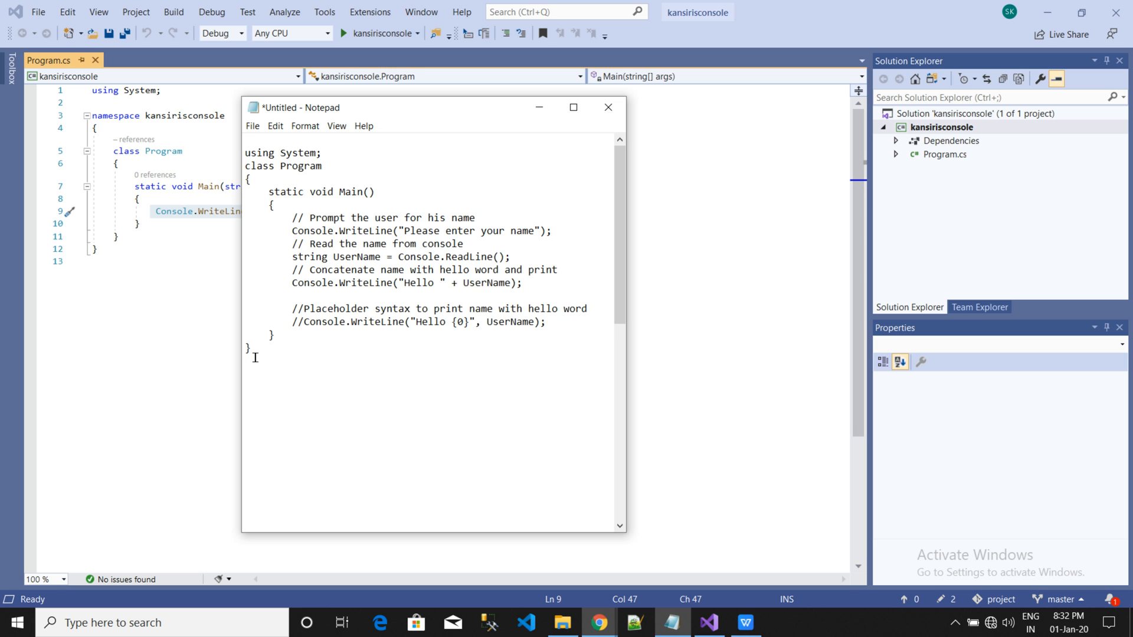
pyautogui.press('ctrl+a')
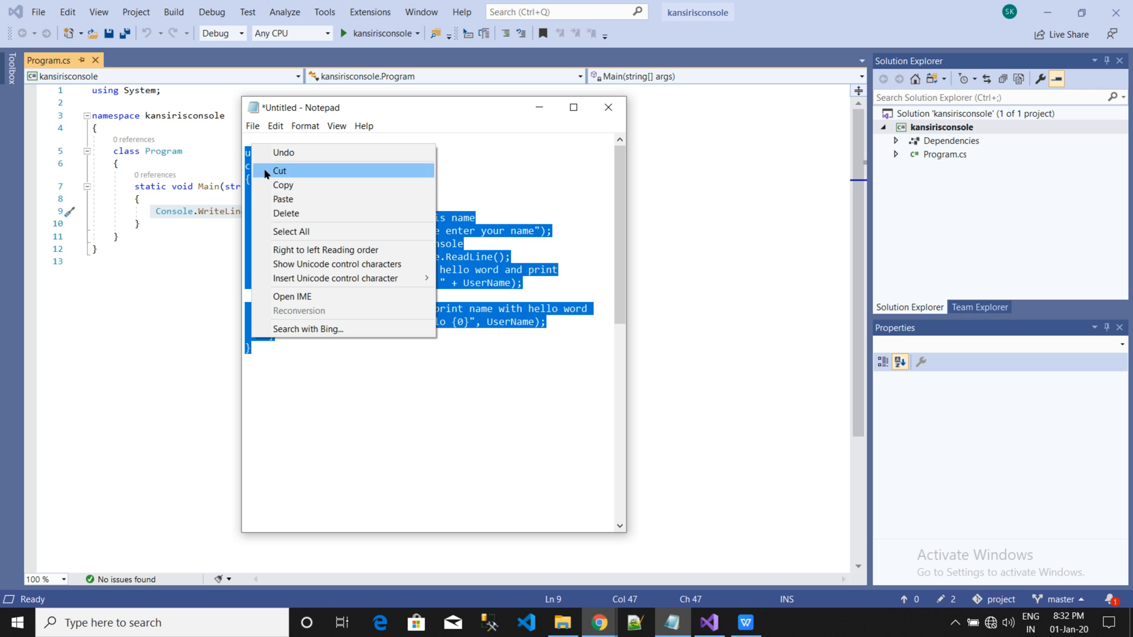
pyautogui.moveTo(282, 185)
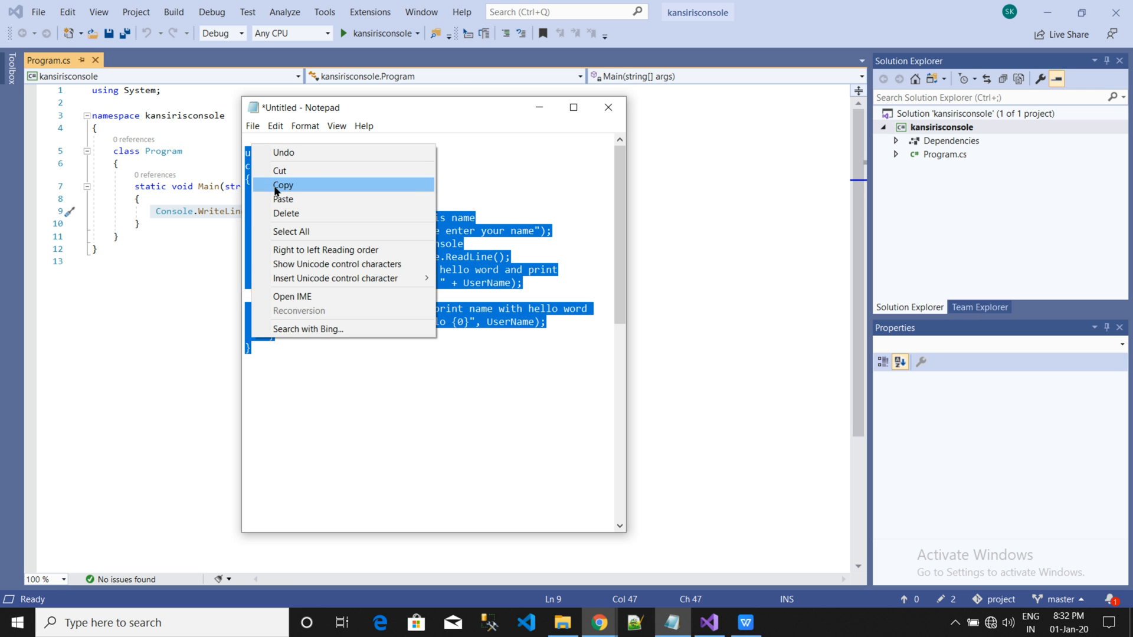
pyautogui.click(284, 185)
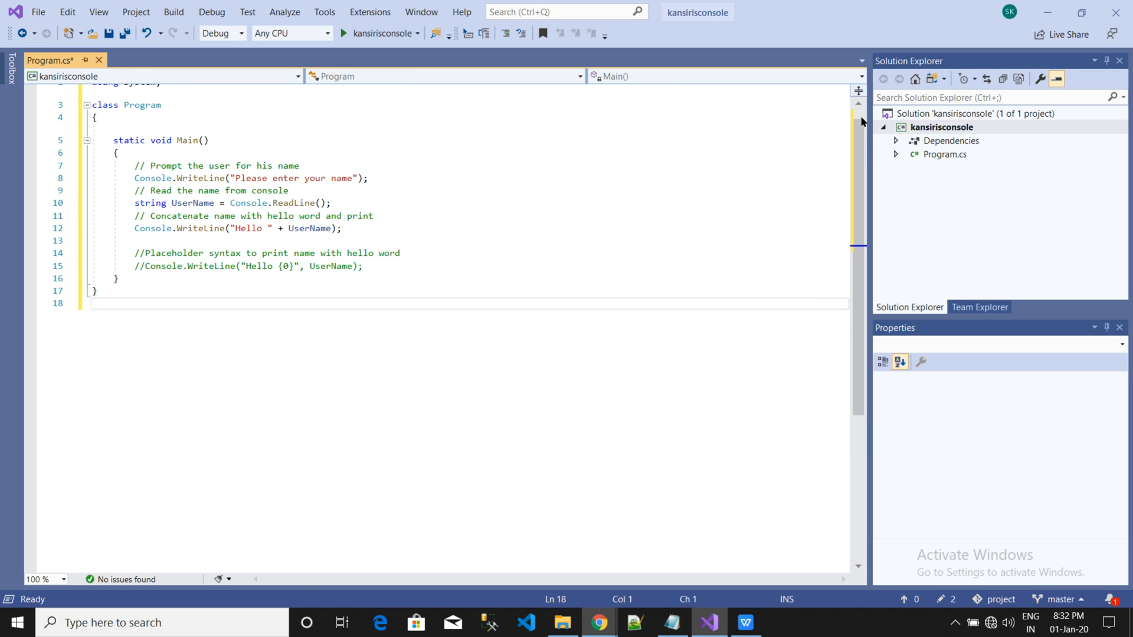
# - Scroll Program.cs up to review the pasted greeting code from 'using System' onward
pyautogui.scroll(3)
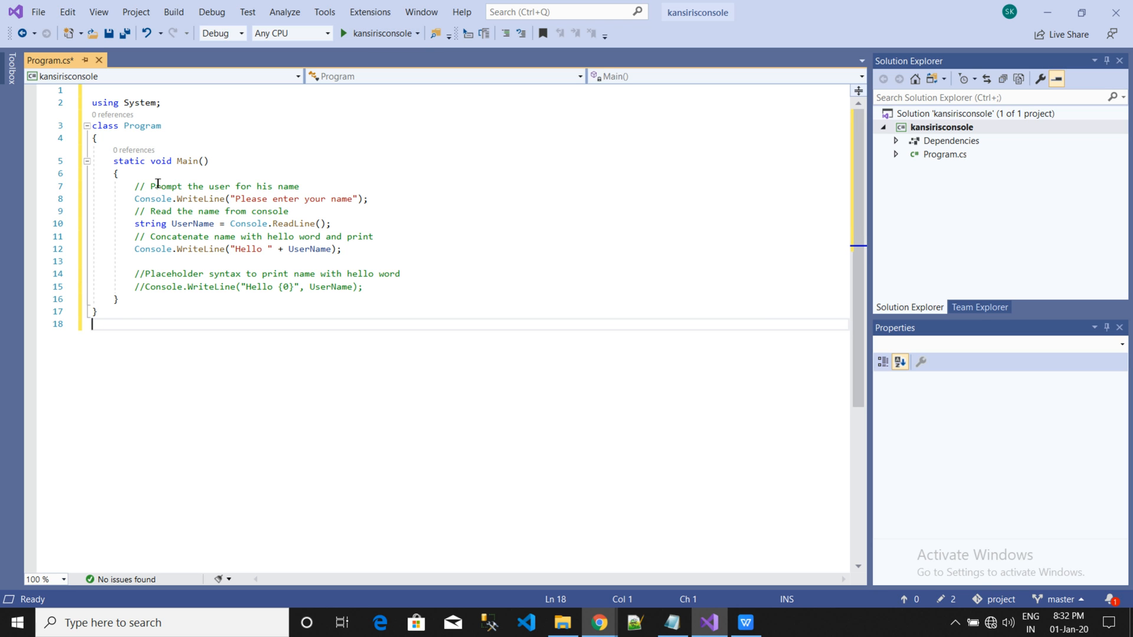
pyautogui.moveTo(83, 59)
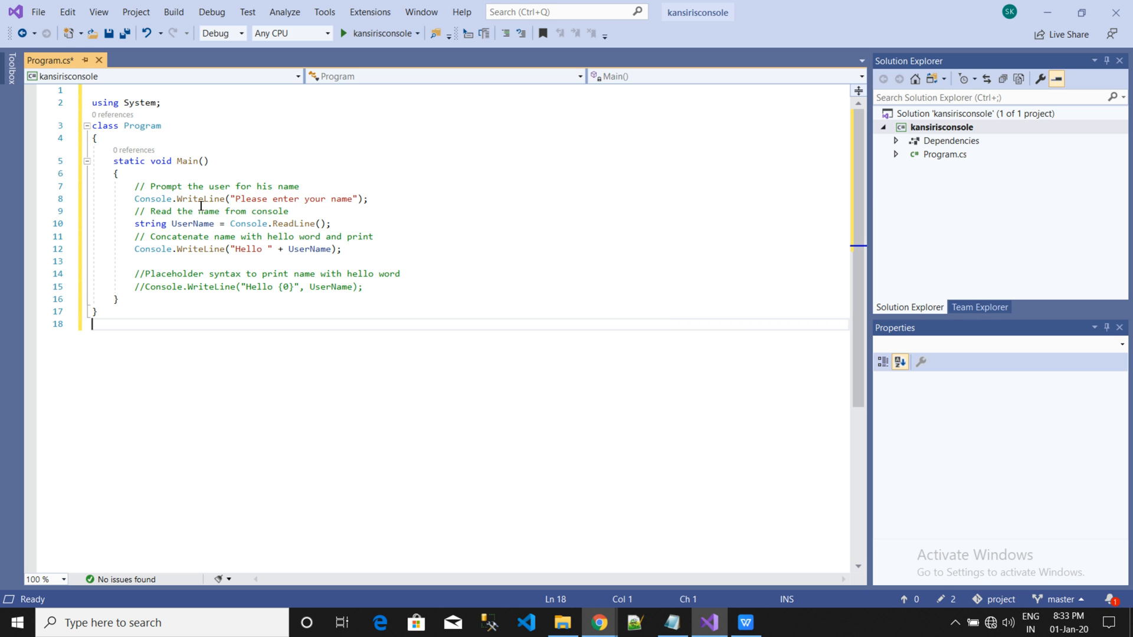
pyautogui.moveTo(150, 223)
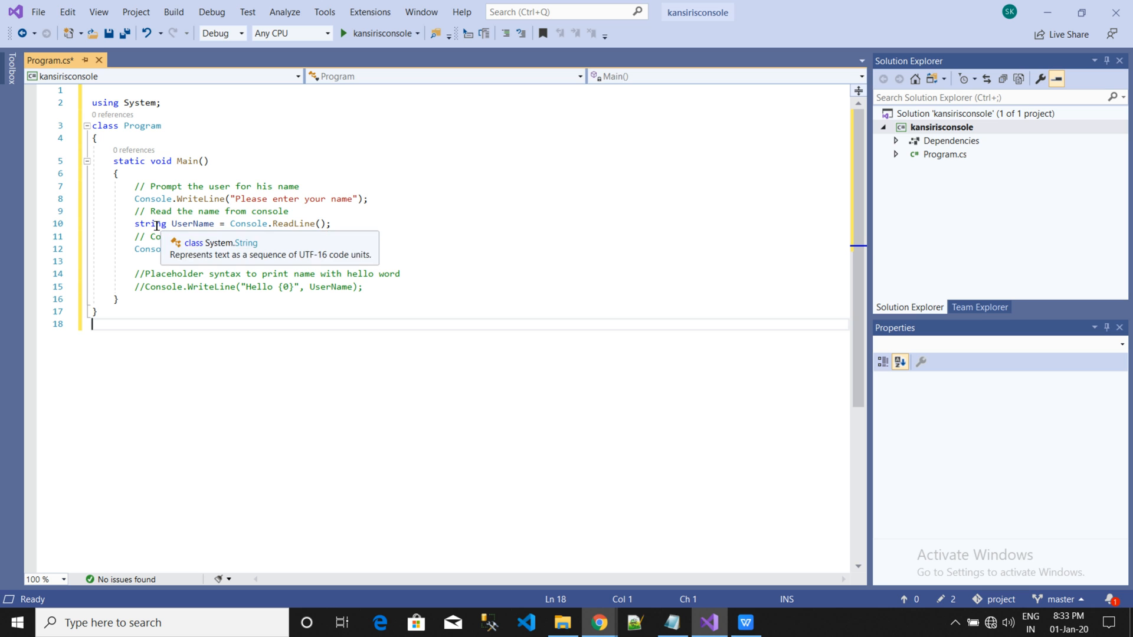
pyautogui.moveTo(201, 223)
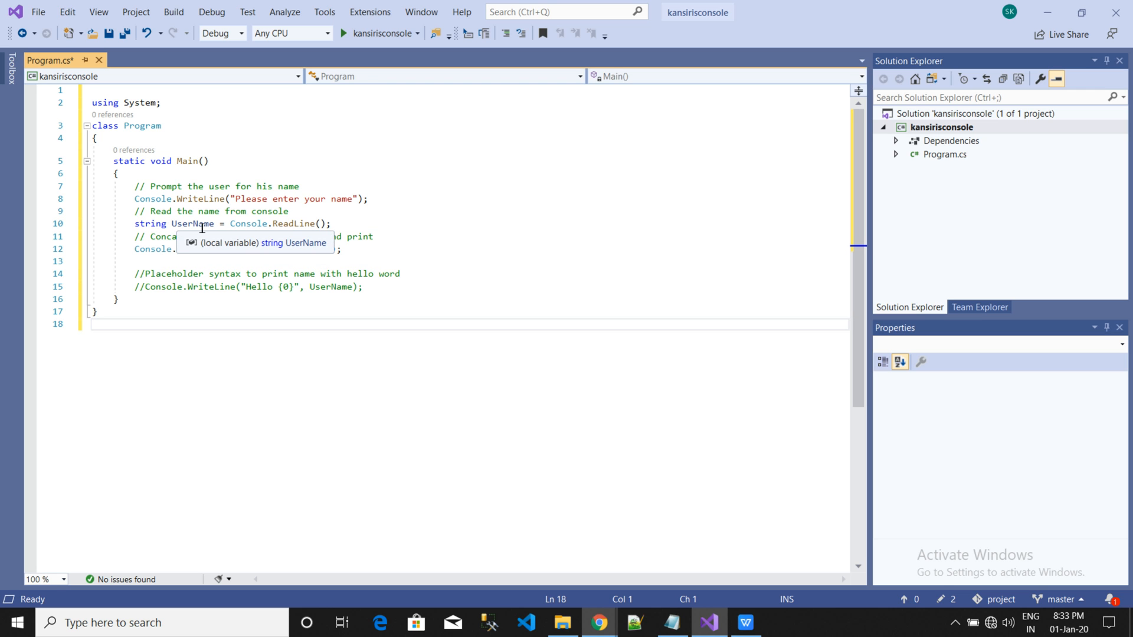
pyautogui.moveTo(306, 224)
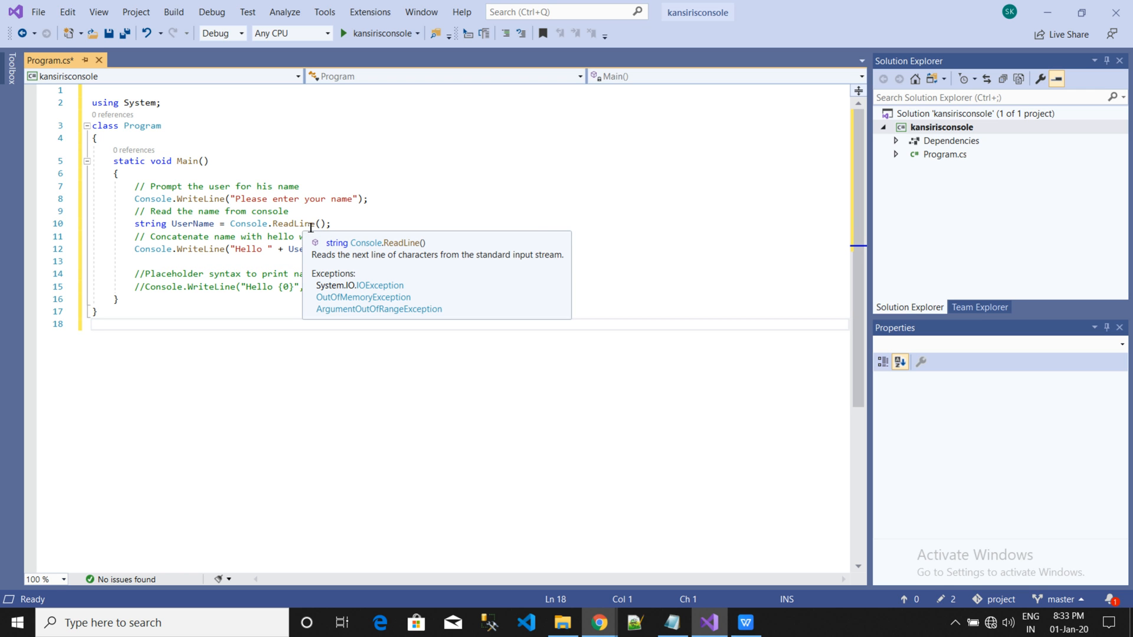
pyautogui.moveTo(153, 248)
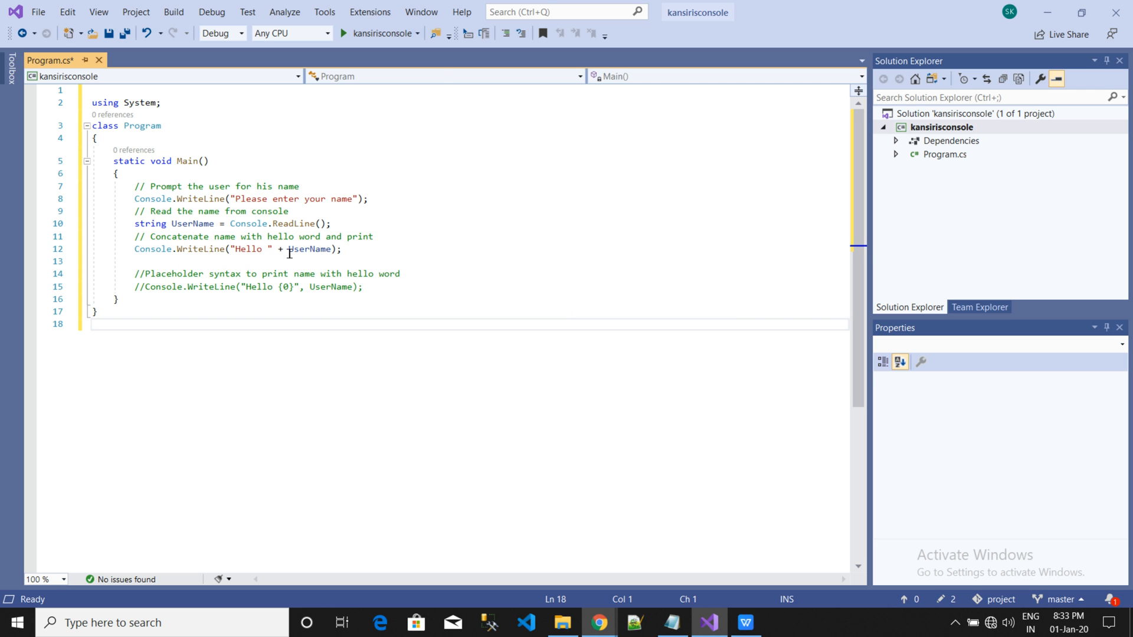
pyautogui.moveTo(387, 33)
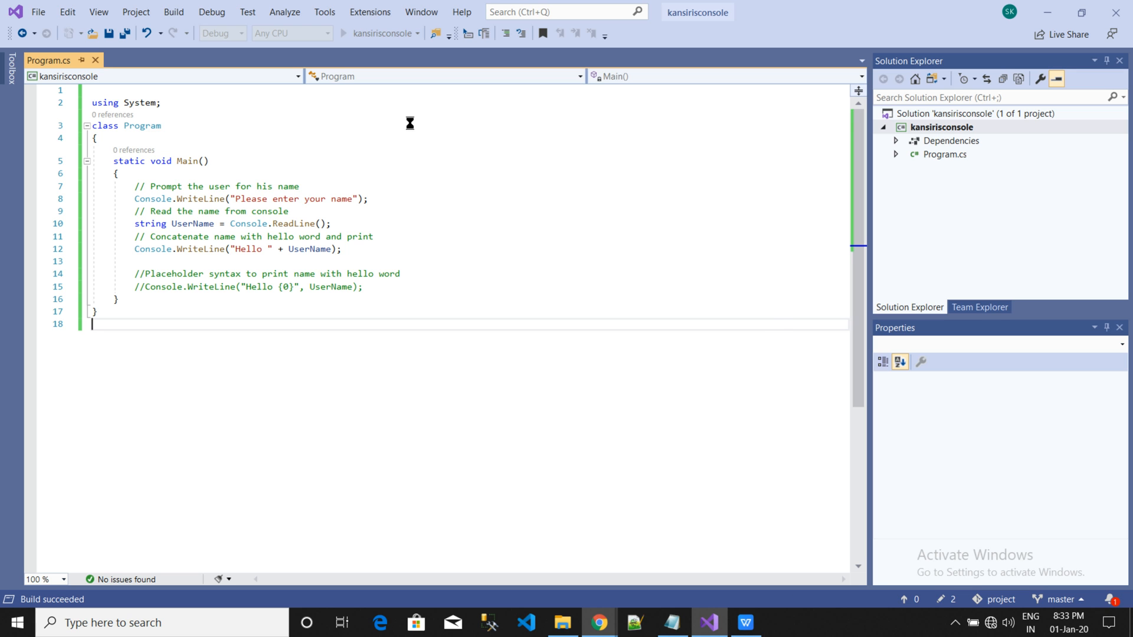
# - Run the greeting app, enter 'kansiris' to get 'Hello kansiris', then close the console
pyautogui.click(346, 33)
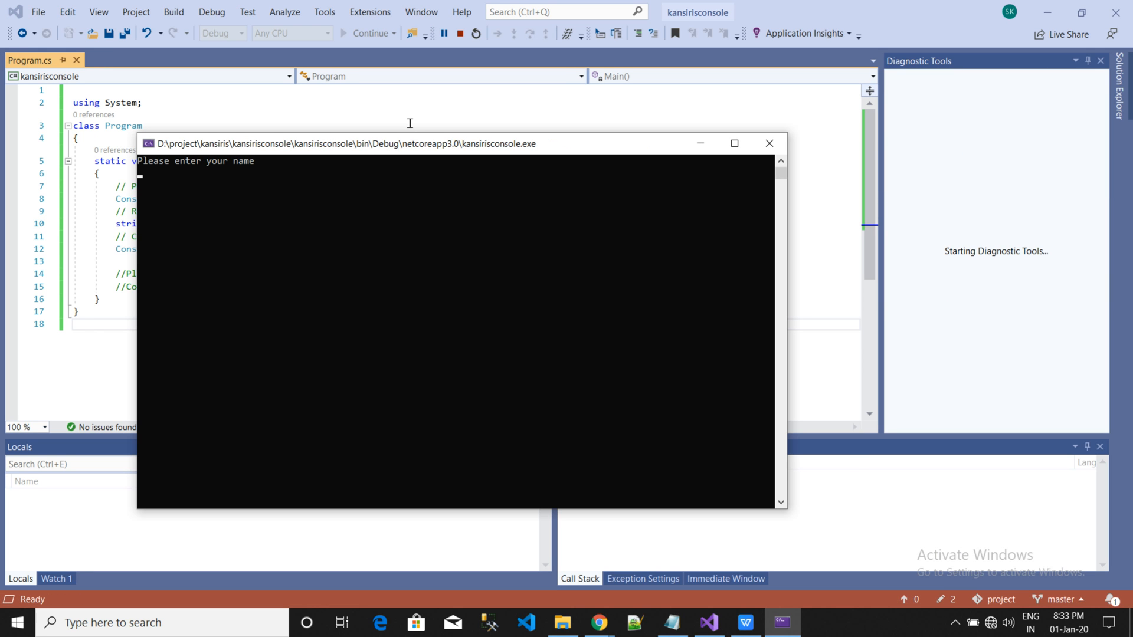
pyautogui.write('ka')
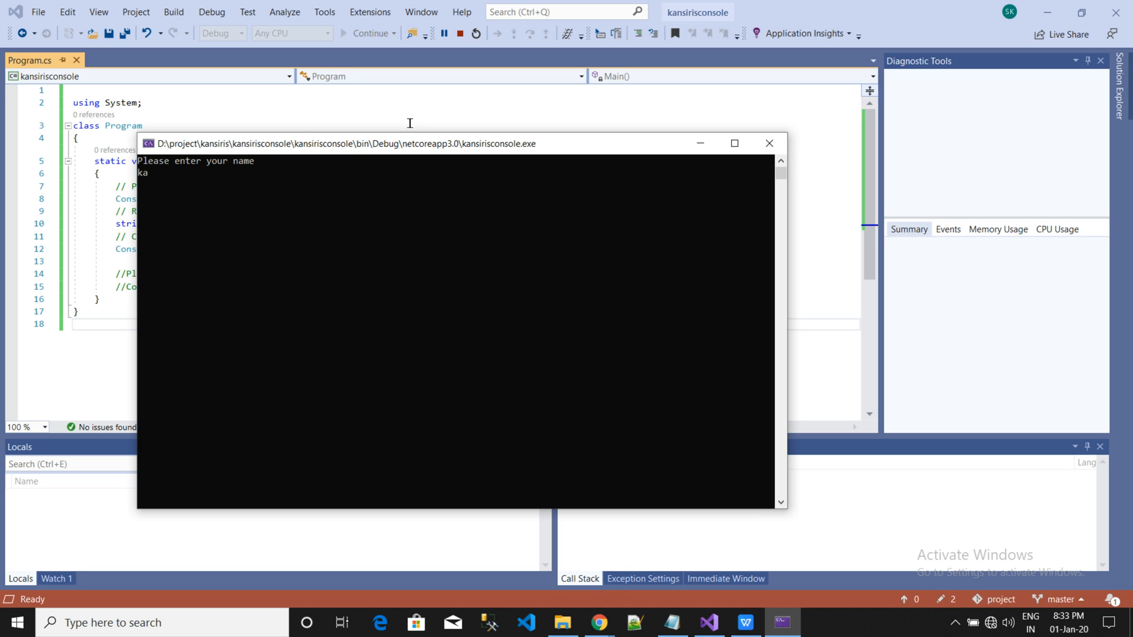
pyautogui.write('nsiris')
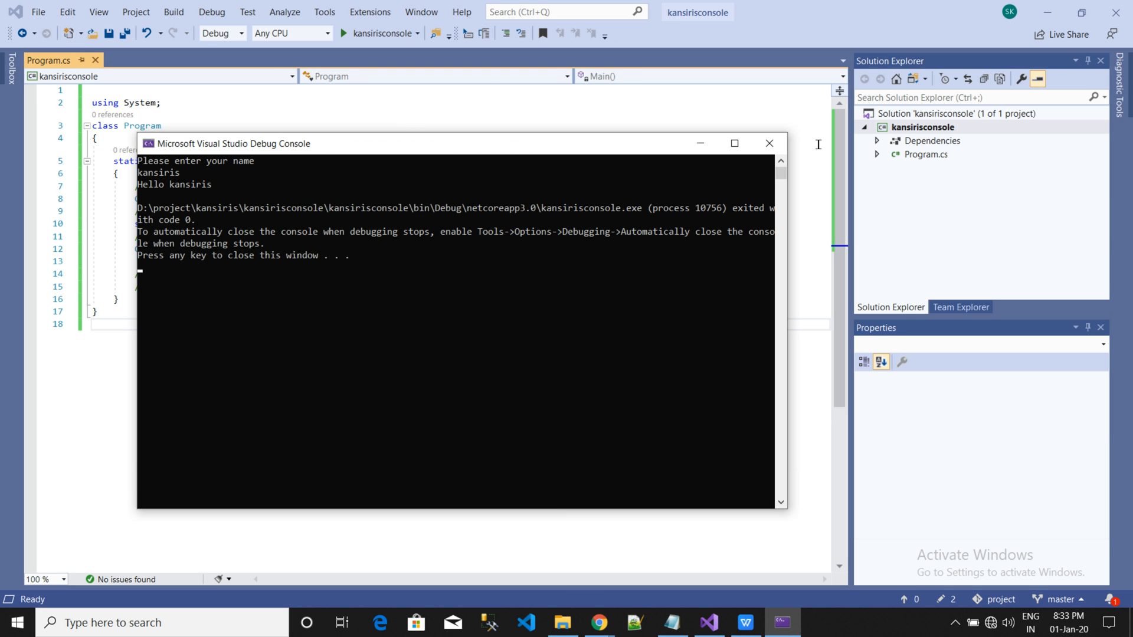
pyautogui.moveTo(769, 143)
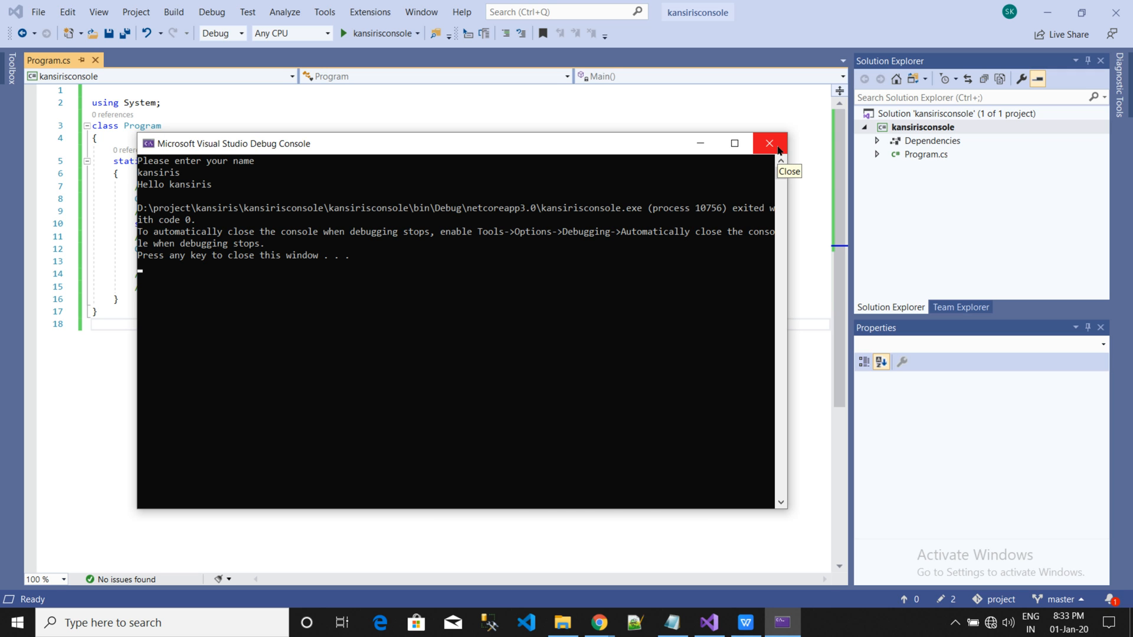
pyautogui.click(768, 142)
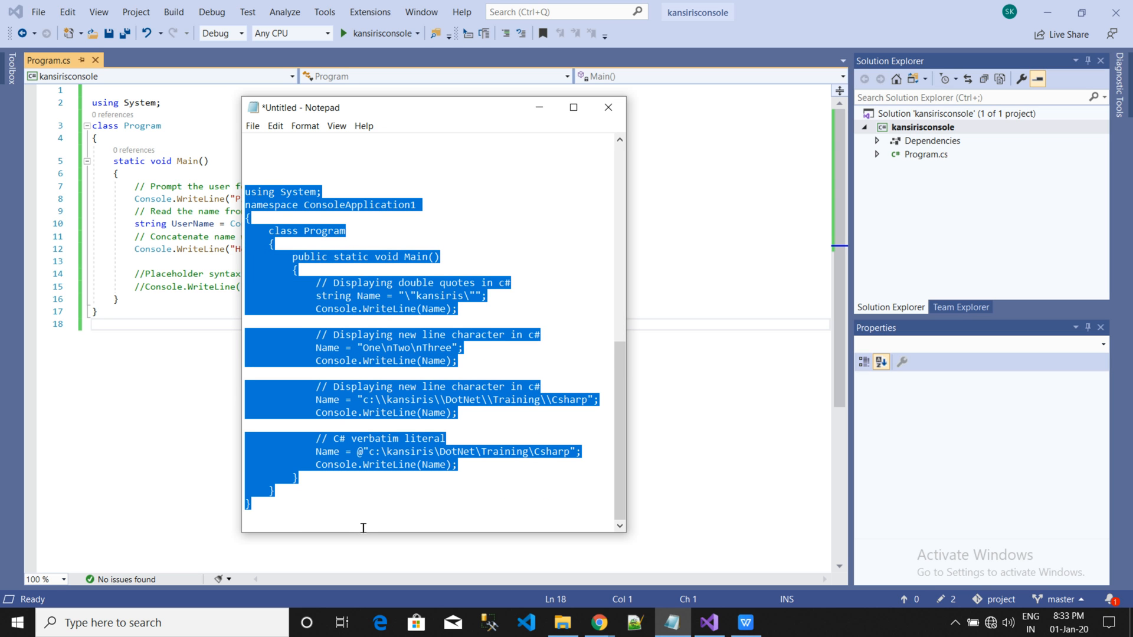
pyautogui.moveTo(91, 383)
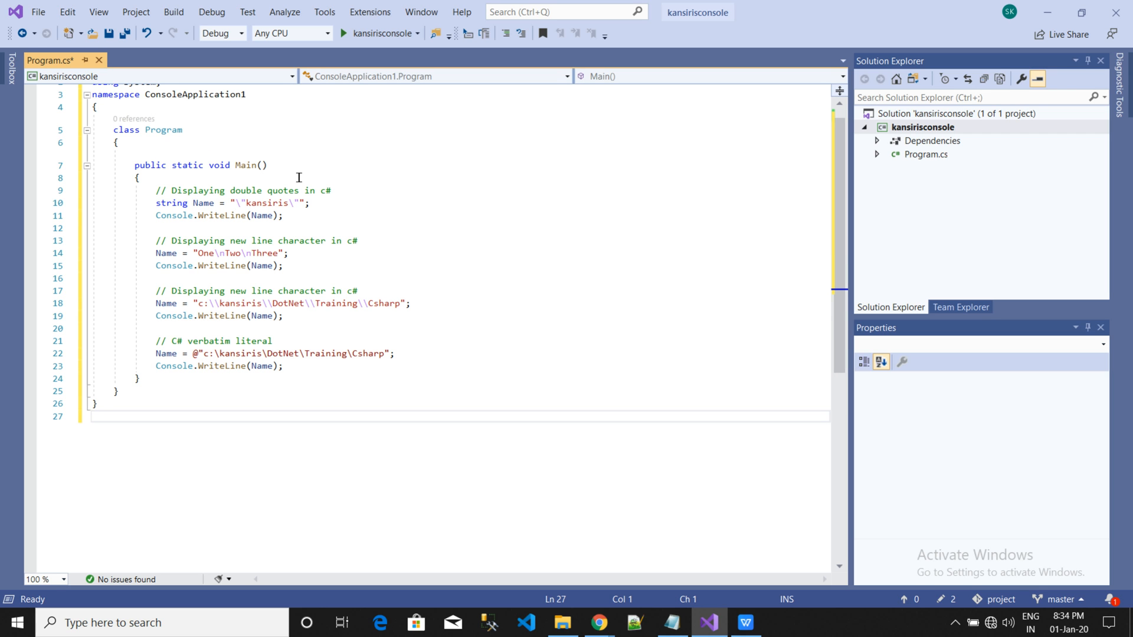
# - Replace Program.cs with the pasted escape-sequence and verbatim literal example code
pyautogui.click(418, 190)
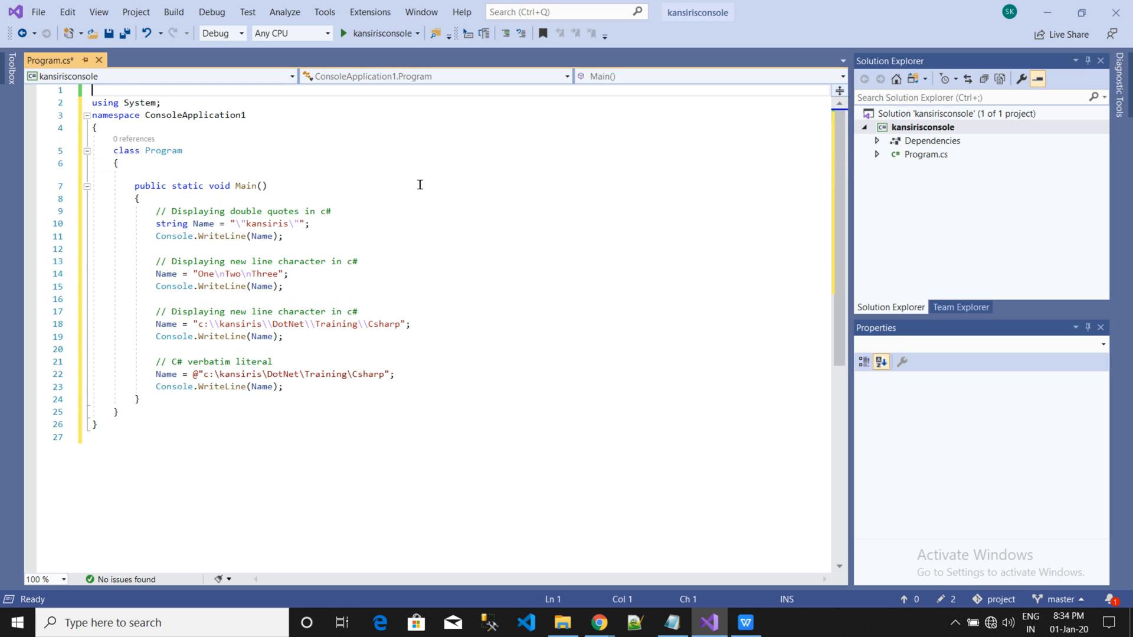
pyautogui.moveTo(238, 233)
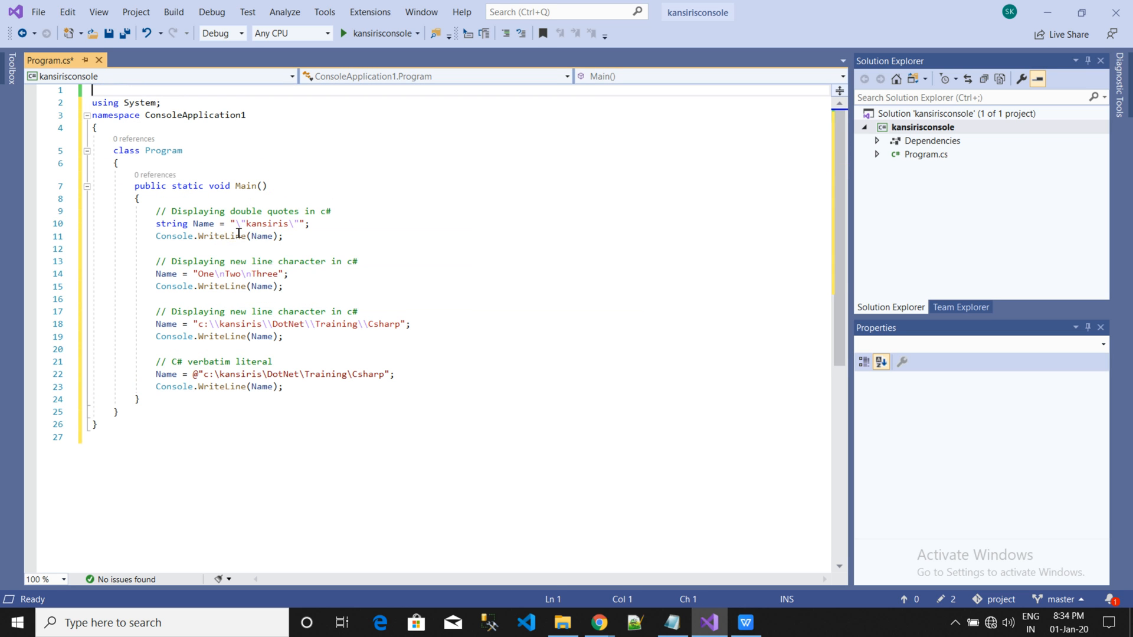
pyautogui.moveTo(226, 273)
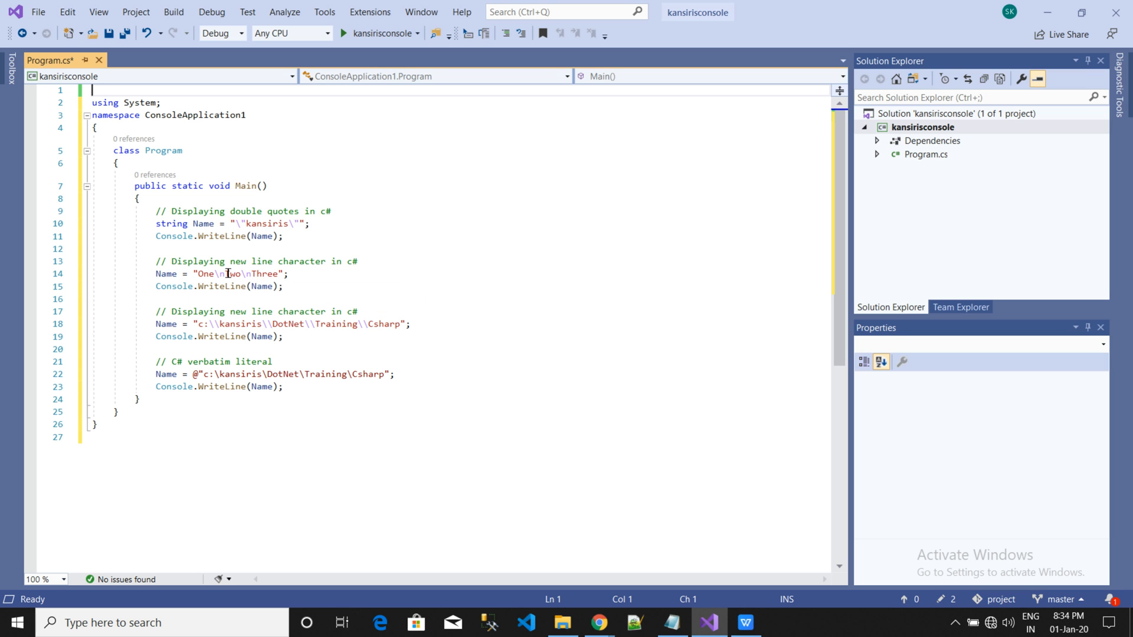
pyautogui.moveTo(164, 323)
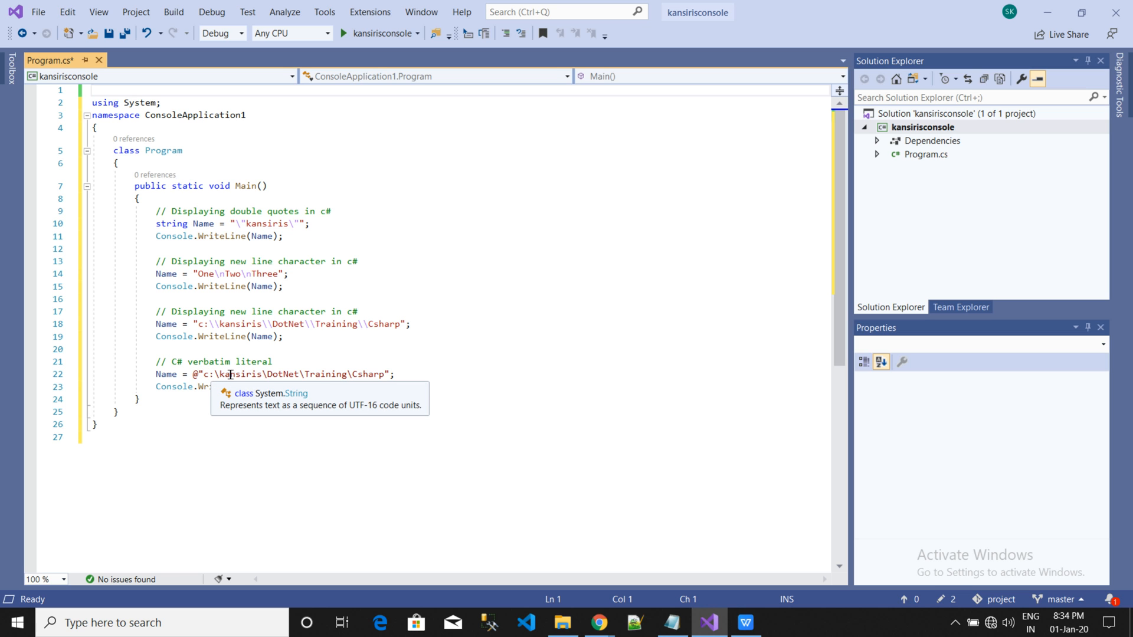
pyautogui.moveTo(310, 440)
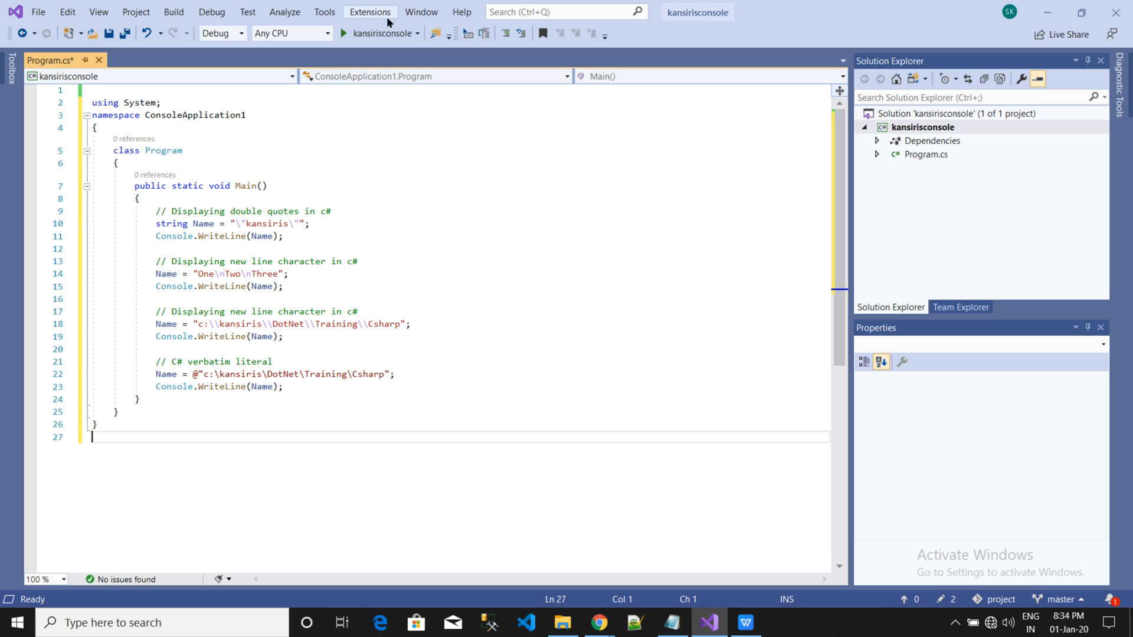
pyautogui.moveTo(379, 33)
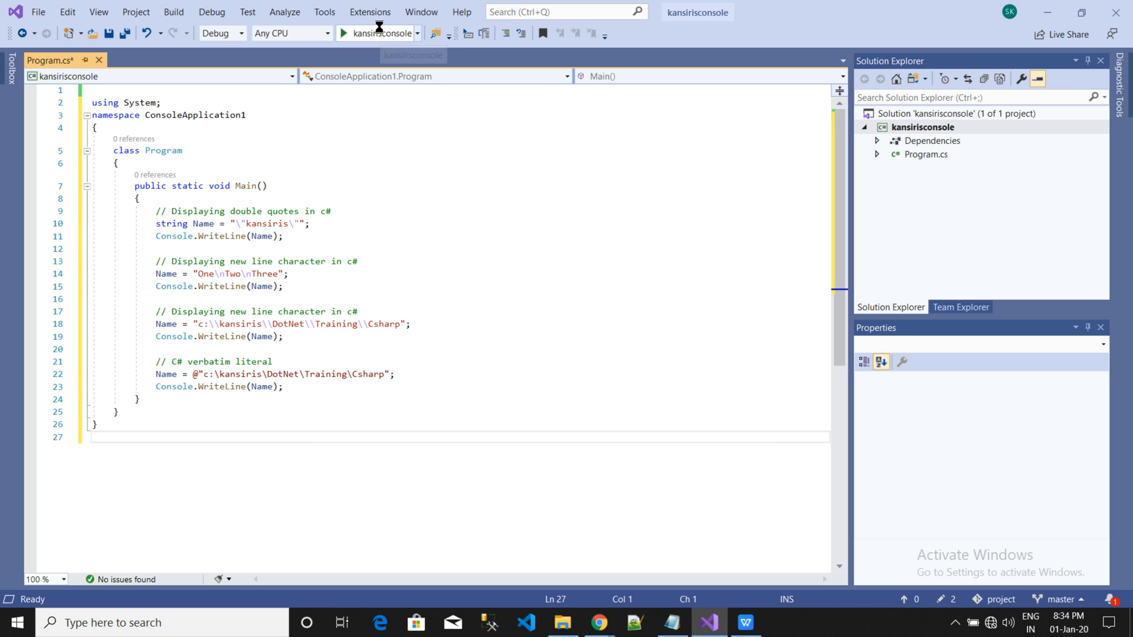
pyautogui.moveTo(390, 178)
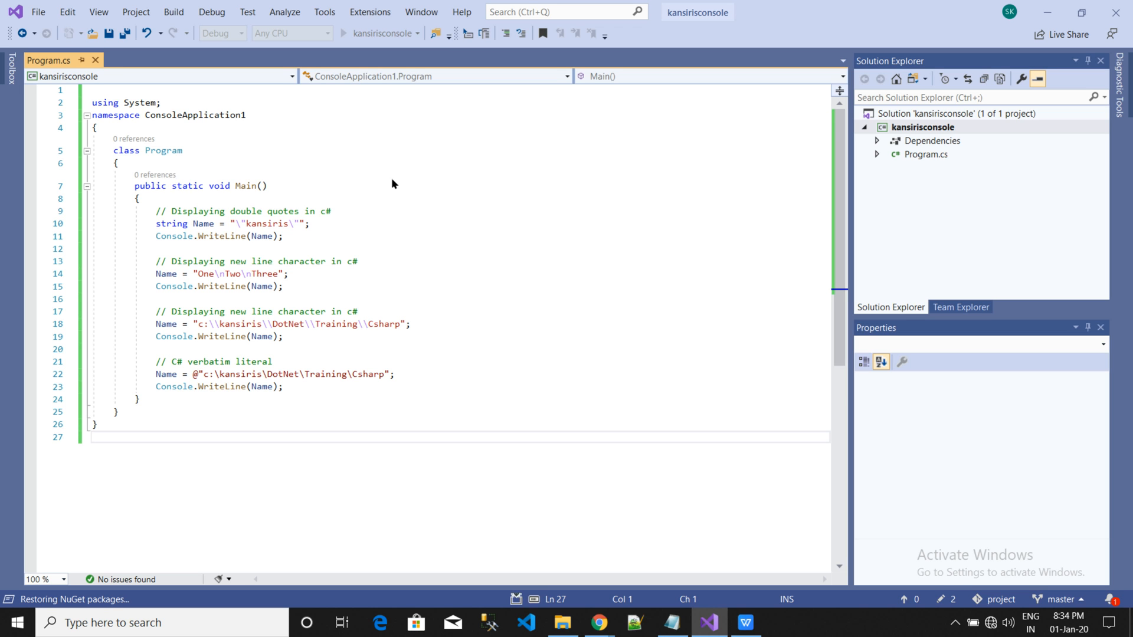
# - Run the escape-sequence example, printing the quoted name, three lines and both paths
pyautogui.click(90, 436)
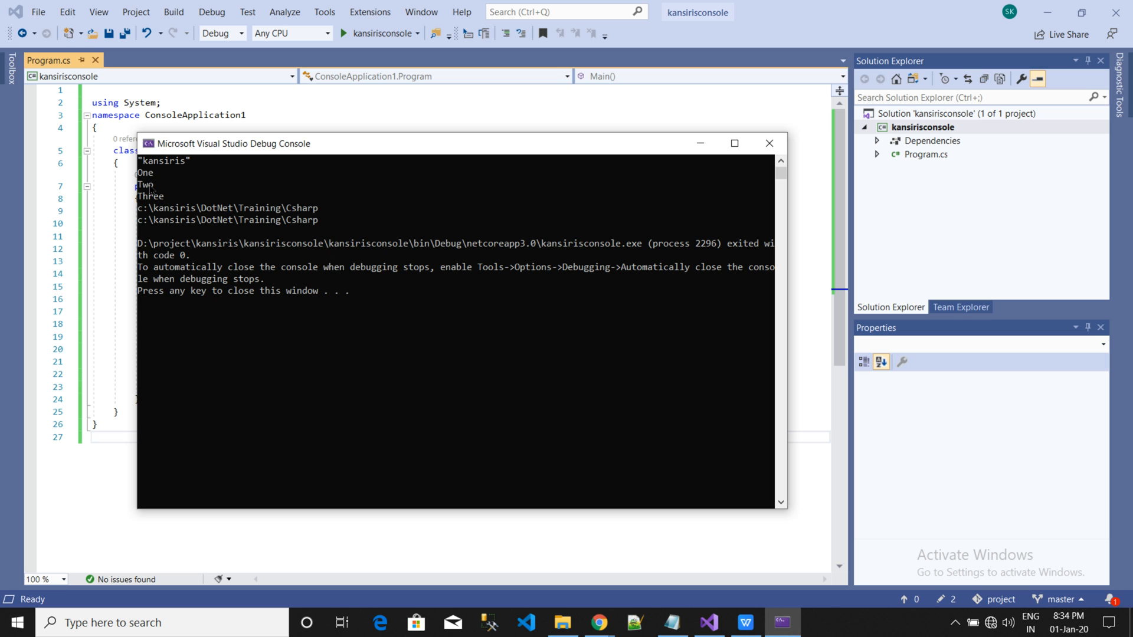
pyautogui.moveTo(220, 220)
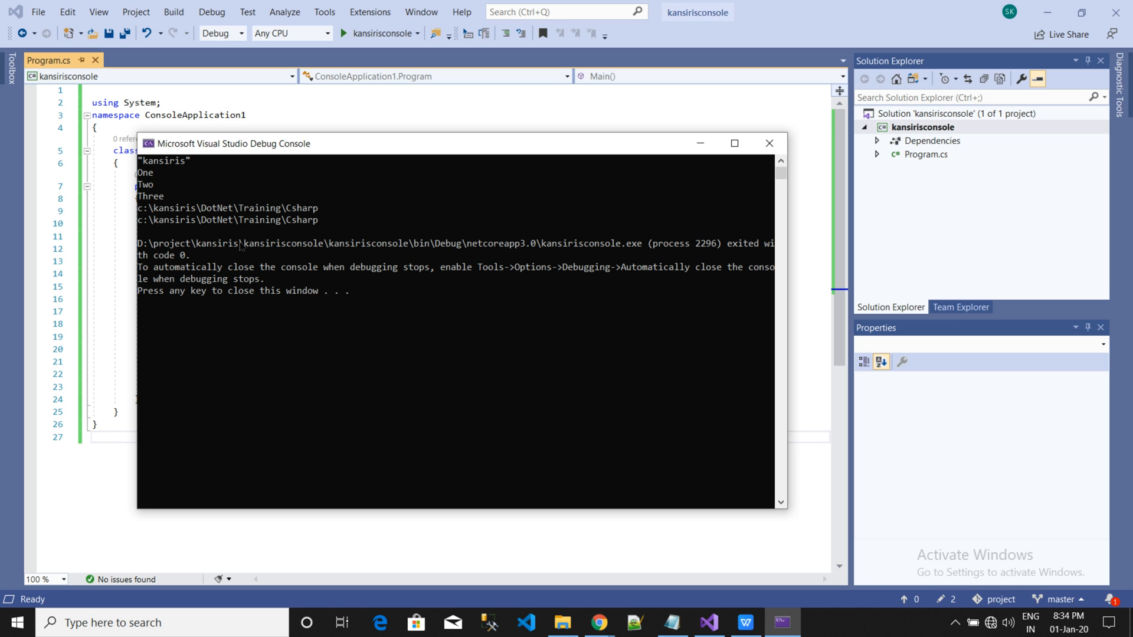
pyautogui.moveTo(201, 157)
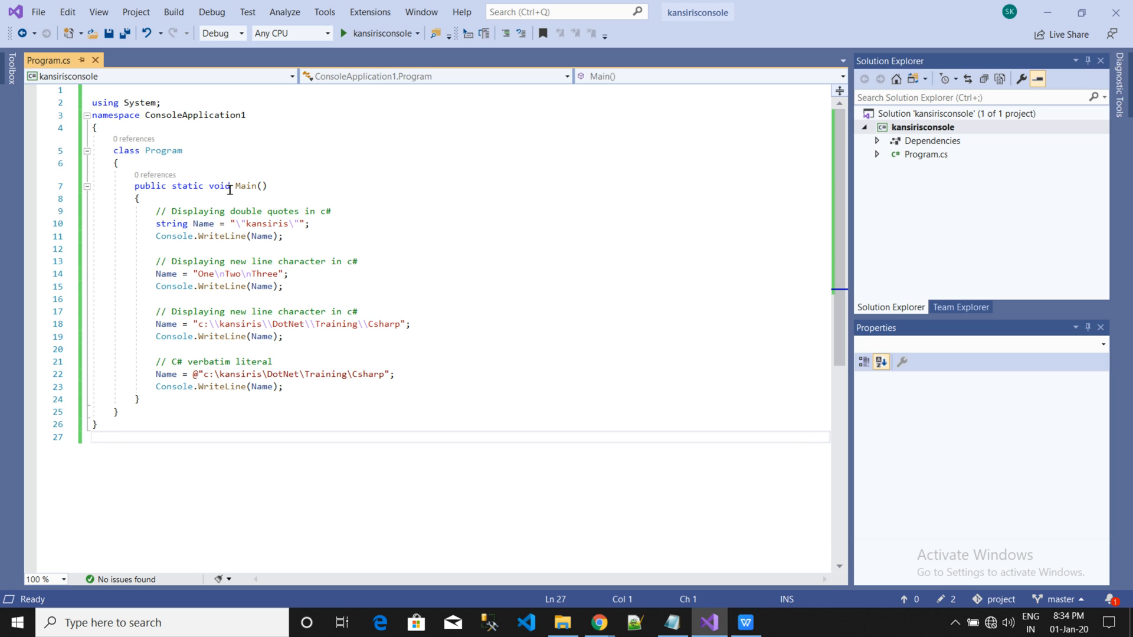
pyautogui.moveTo(498, 226)
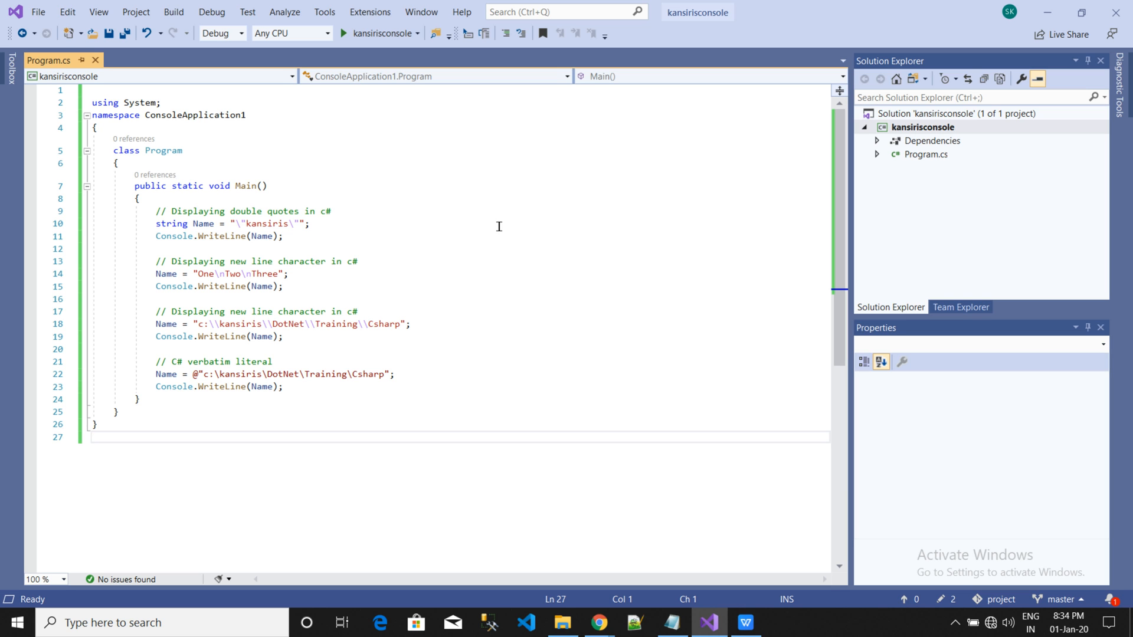
pyautogui.moveTo(745, 623)
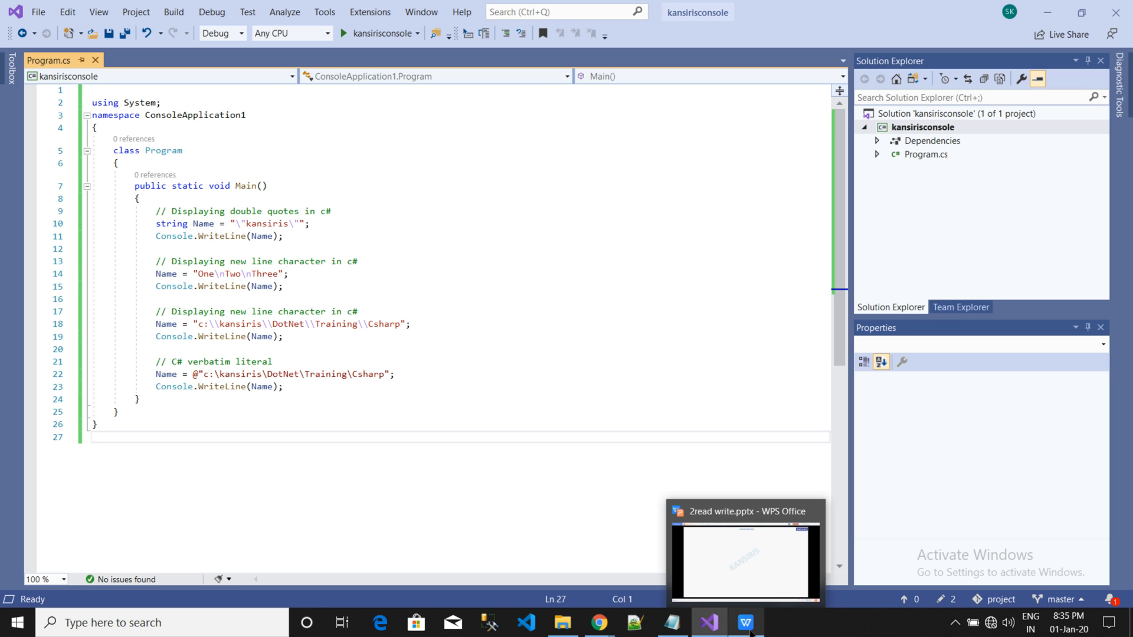